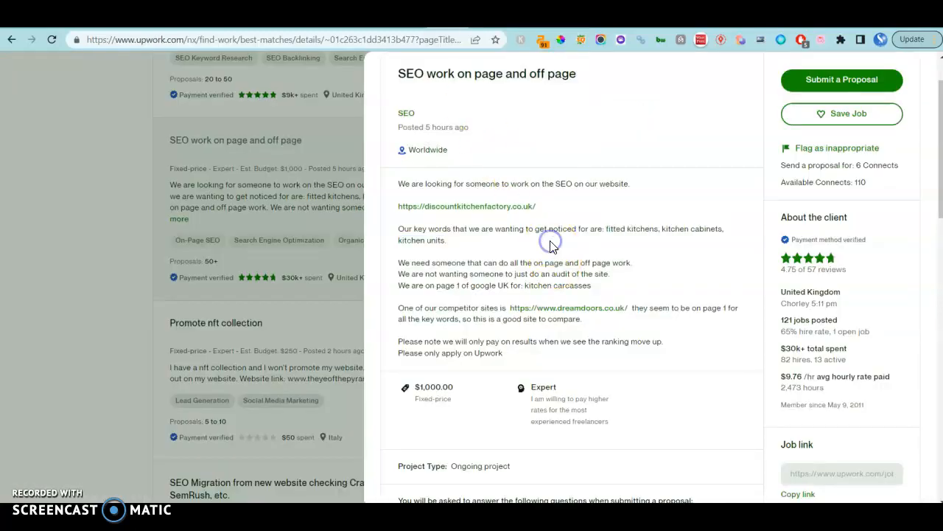
{"action": "mouse_move", "coordinate": [552, 247]}
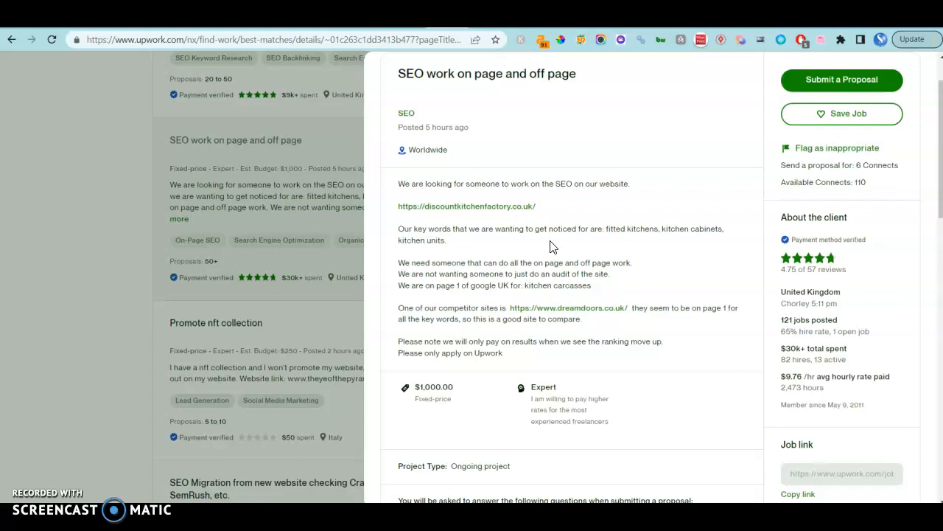
{"action": "mouse_move", "coordinate": [468, 249]}
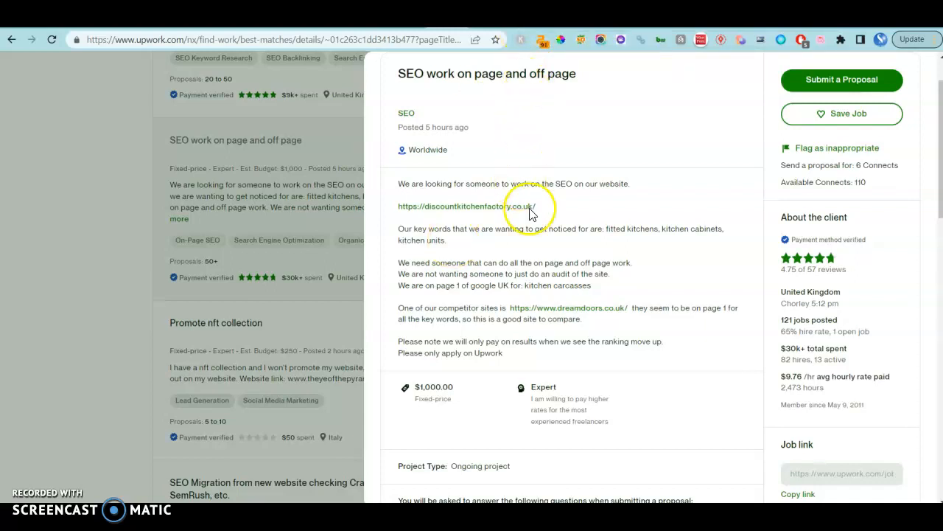
Highlight the job post's 'not just an audit' phrase and open discountkitchenfactory.co.uk from it
{"action": "left_click_drag", "start_coordinate": [545, 273], "coordinate": [616, 273]}
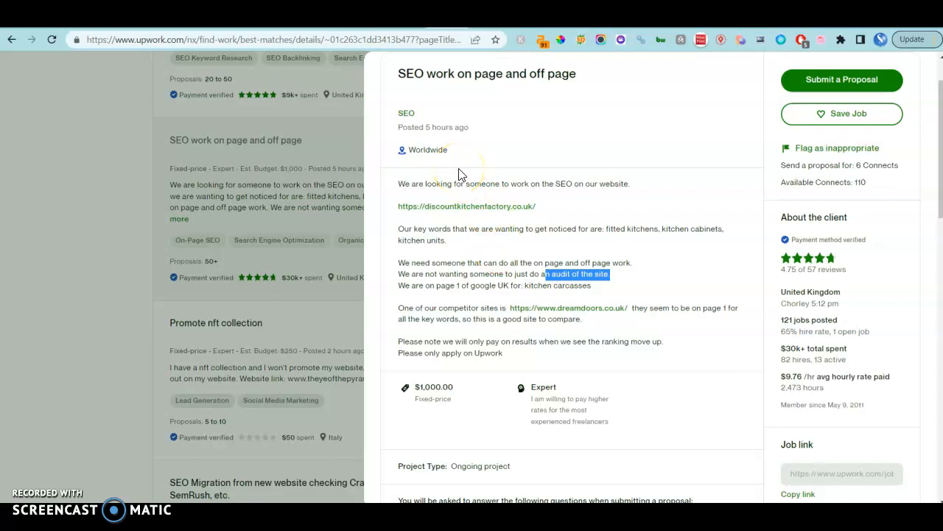
{"action": "mouse_move", "coordinate": [485, 209]}
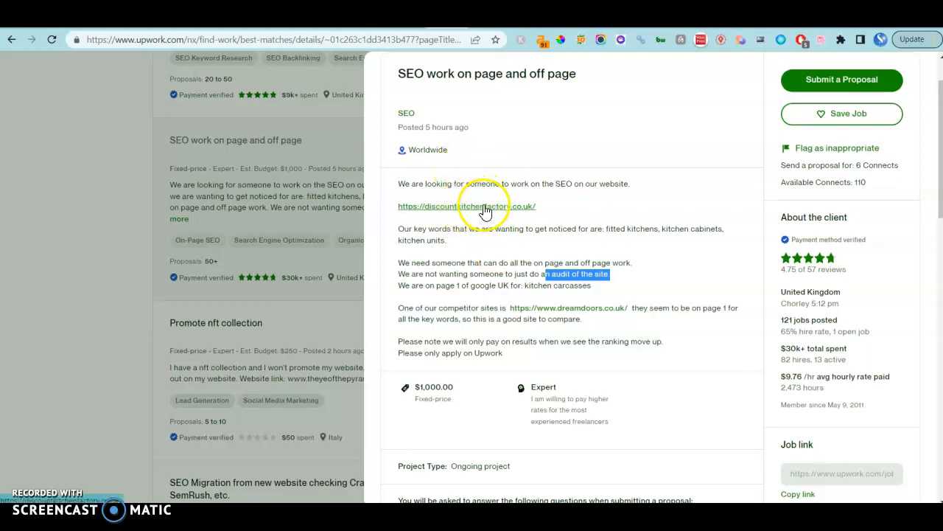
{"action": "mouse_move", "coordinate": [545, 219]}
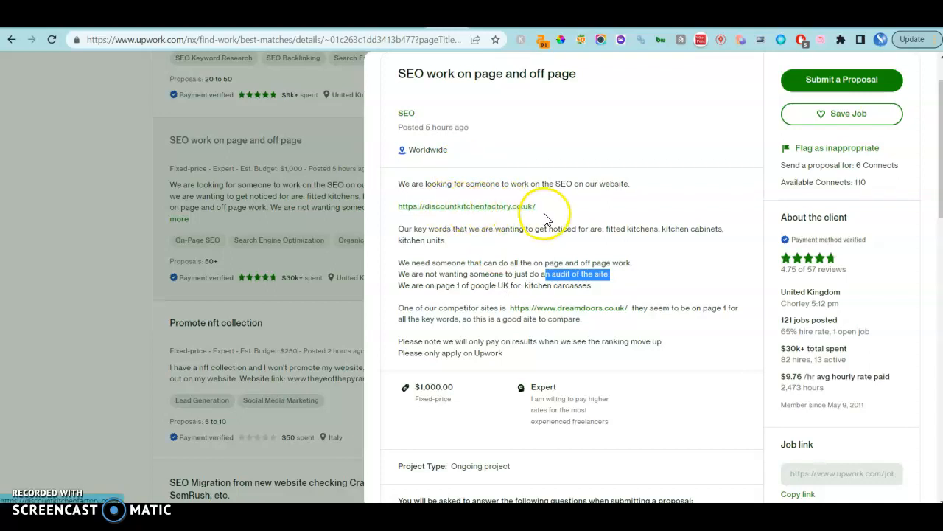
{"action": "mouse_move", "coordinate": [616, 313]}
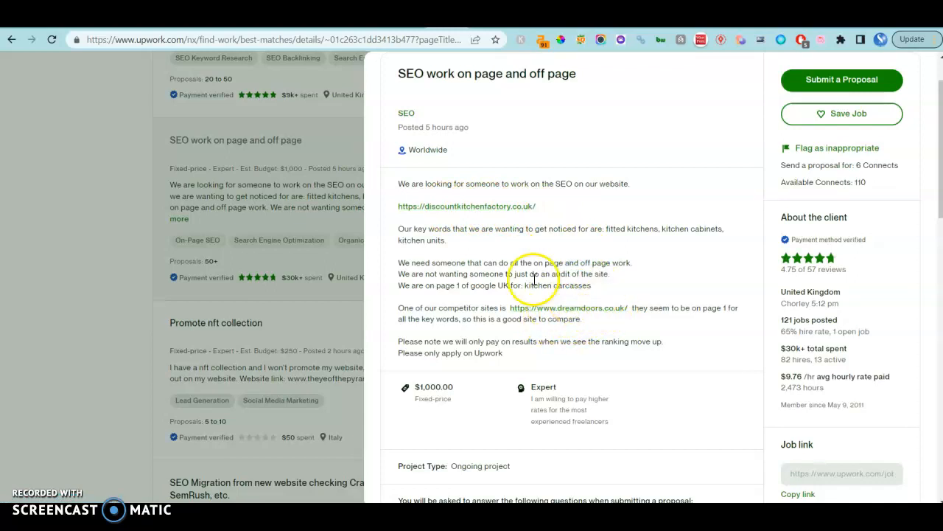
{"action": "double_click", "coordinate": [483, 308]}
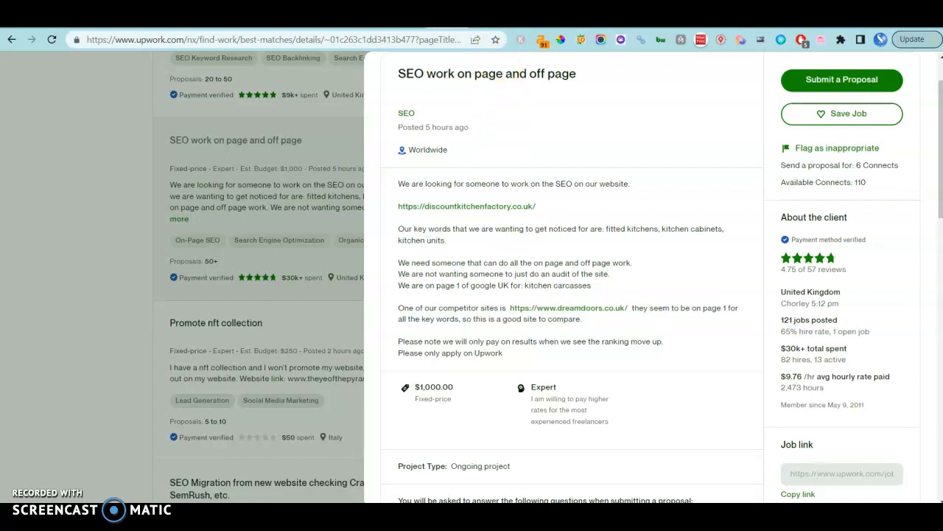
{"action": "left_click", "coordinate": [466, 206]}
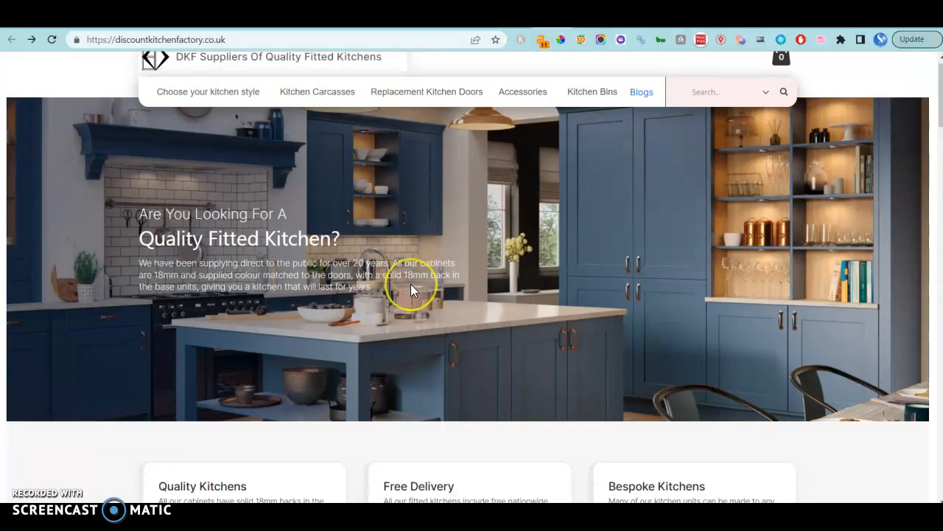
Scroll up and down the client's fitted-kitchen homepage to review its product sections
{"action": "scroll", "scroll_direction": "down", "scroll_amount": 3}
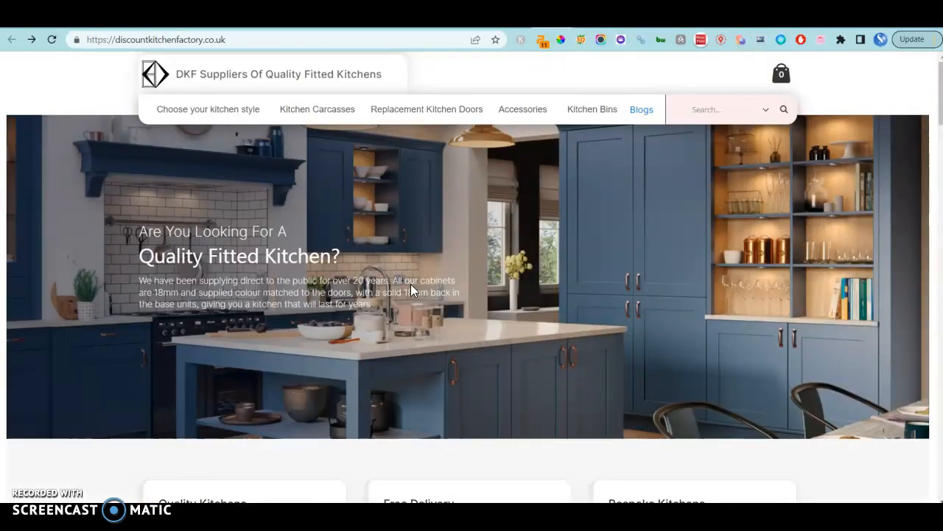
{"action": "scroll", "scroll_direction": "down", "scroll_amount": 3}
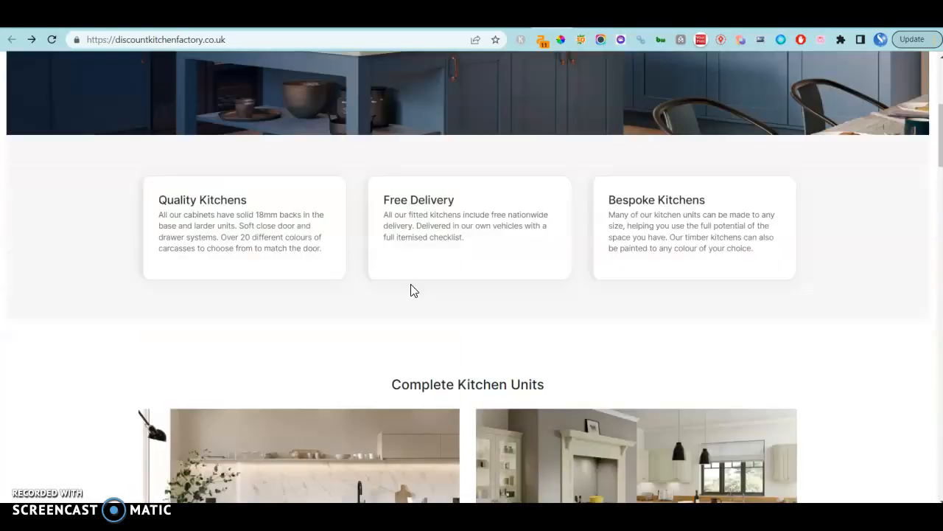
{"action": "scroll", "scroll_direction": "up", "scroll_amount": 3}
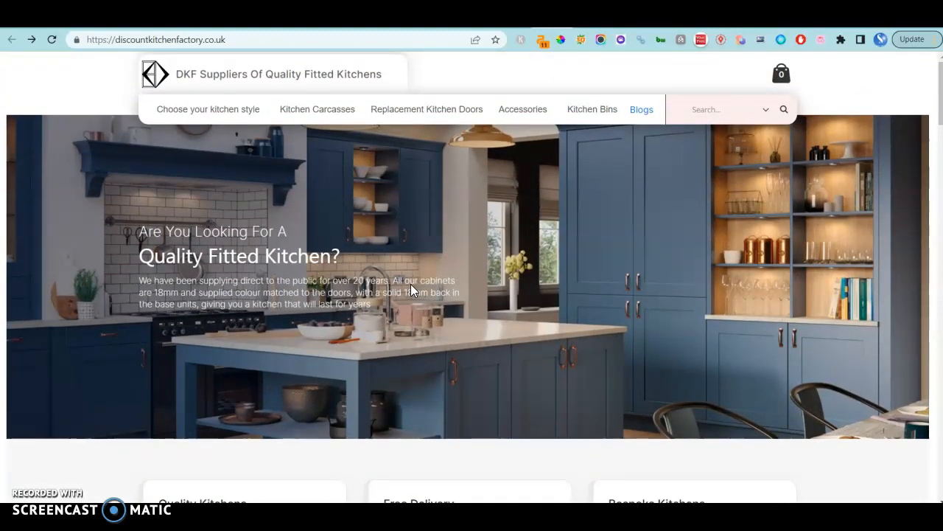
{"action": "scroll", "scroll_direction": "down", "scroll_amount": 3}
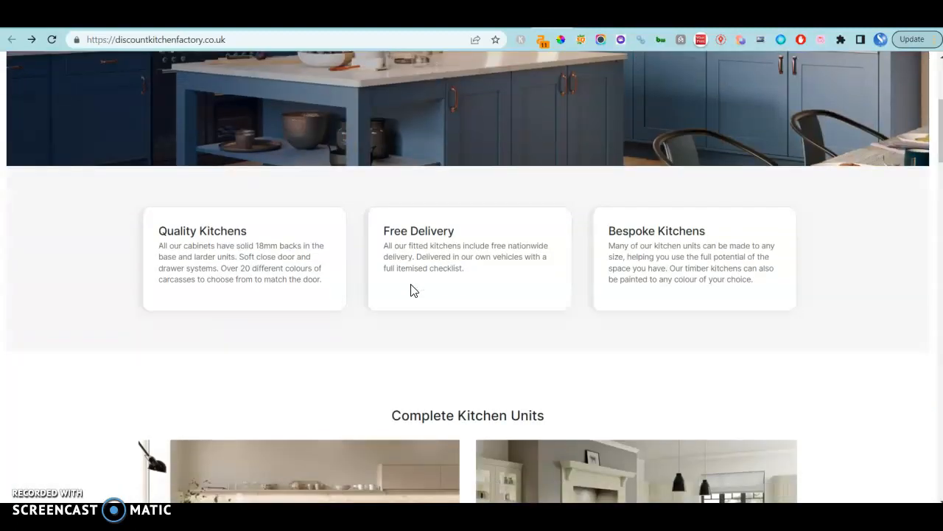
{"action": "scroll", "scroll_direction": "down", "scroll_amount": 3}
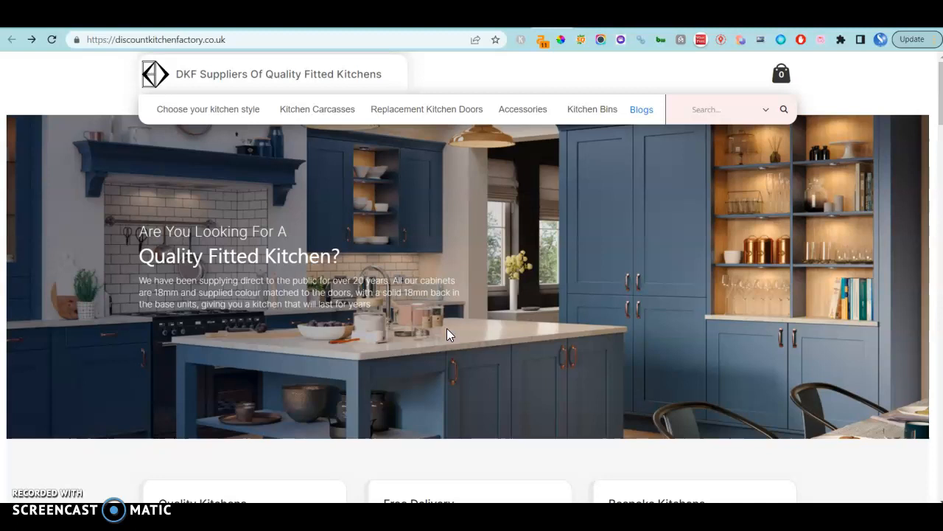
{"action": "scroll", "scroll_direction": "down", "scroll_amount": 3}
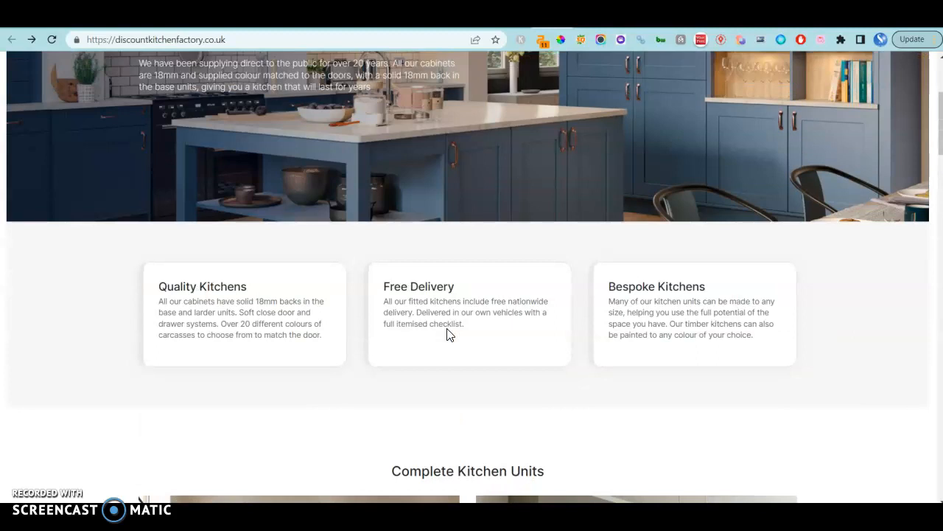
{"action": "scroll", "scroll_direction": "up", "scroll_amount": 3}
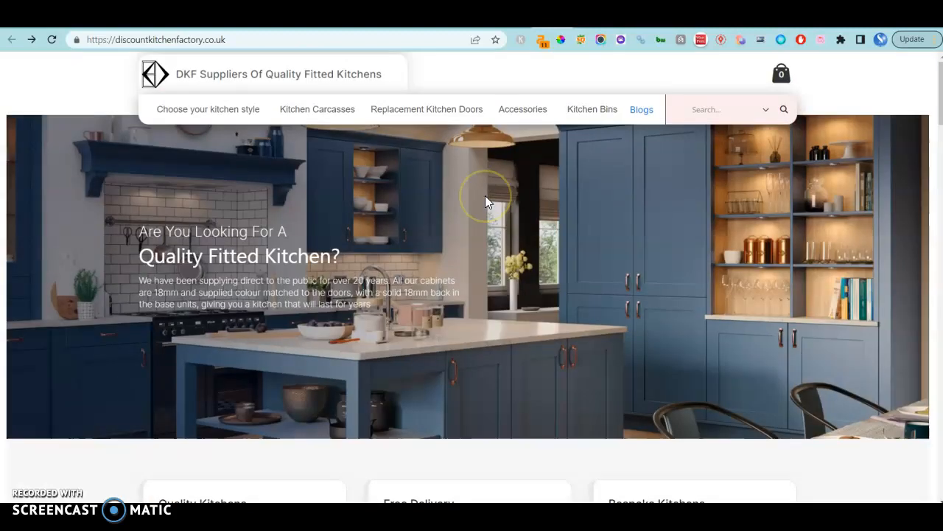
{"action": "scroll", "scroll_direction": "down", "scroll_amount": 3}
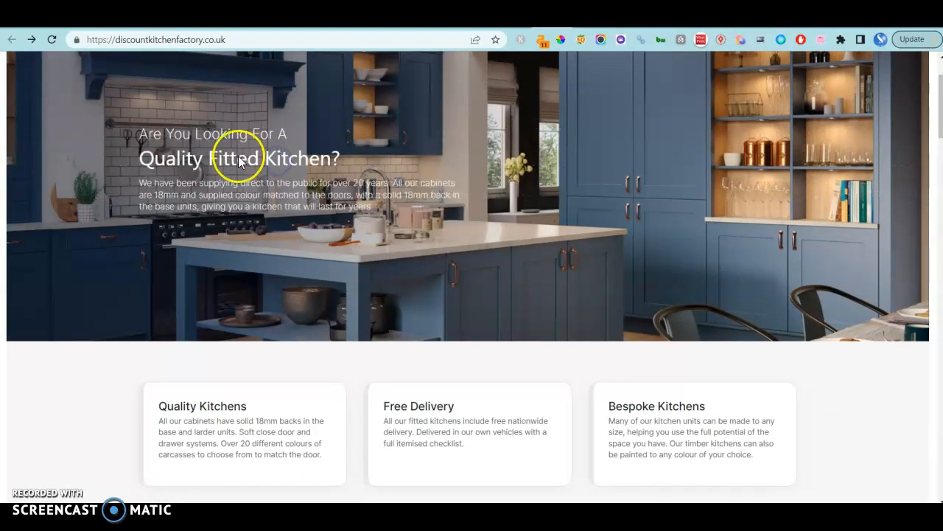
{"action": "mouse_move", "coordinate": [336, 156]}
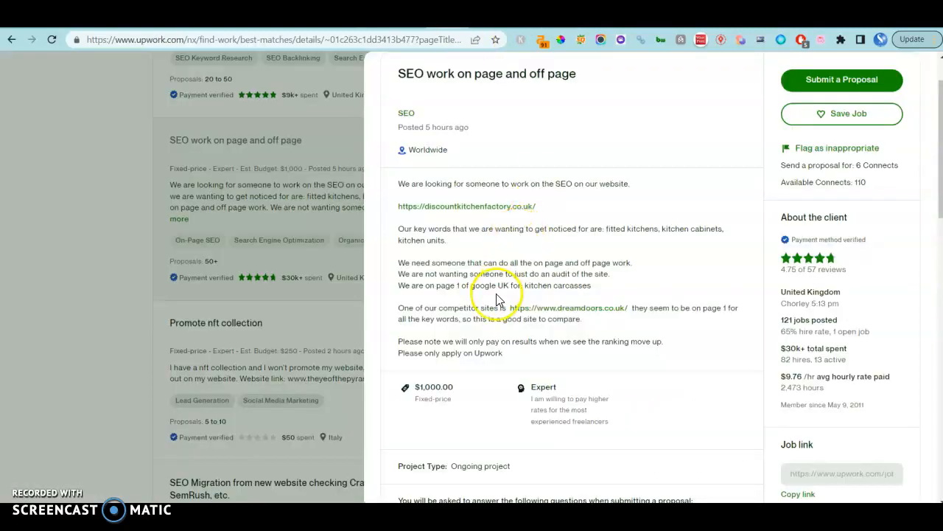
{"action": "mouse_move", "coordinate": [634, 227]}
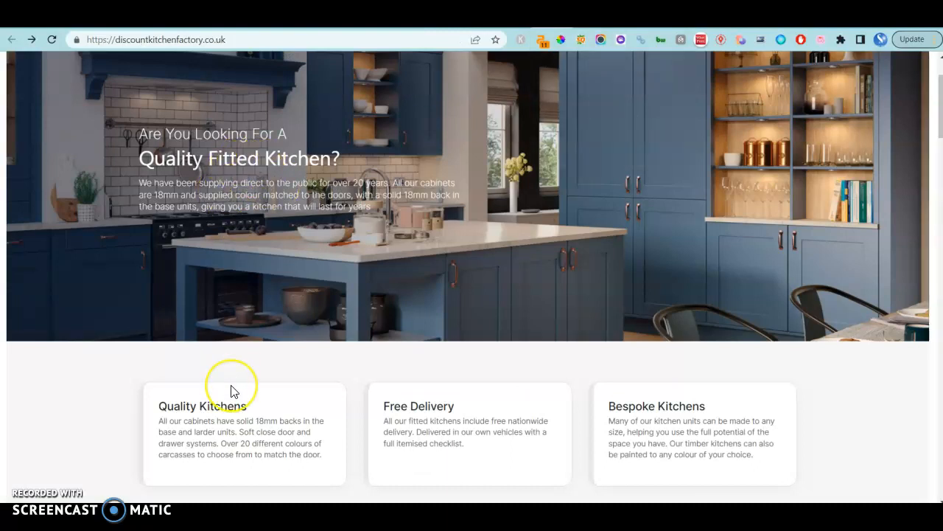
{"action": "scroll", "scroll_direction": "down", "scroll_amount": 3}
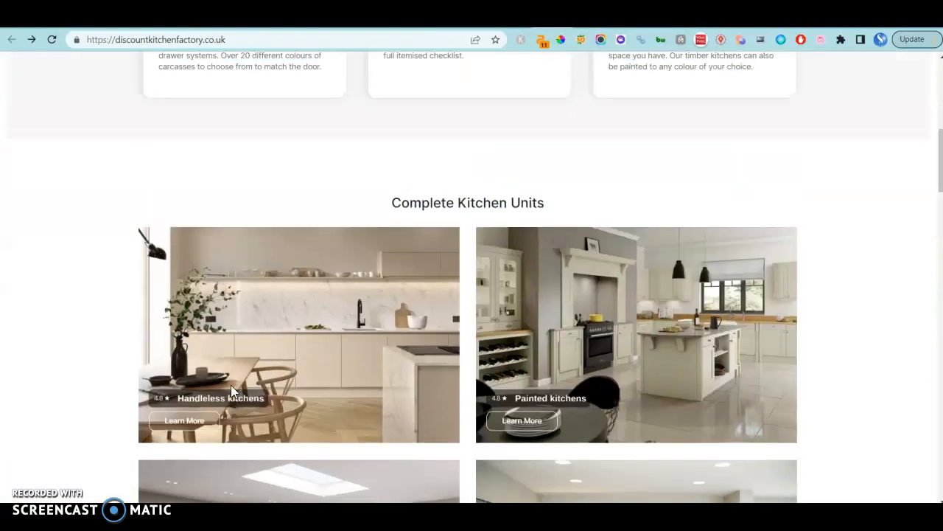
{"action": "scroll", "scroll_direction": "up", "scroll_amount": 3}
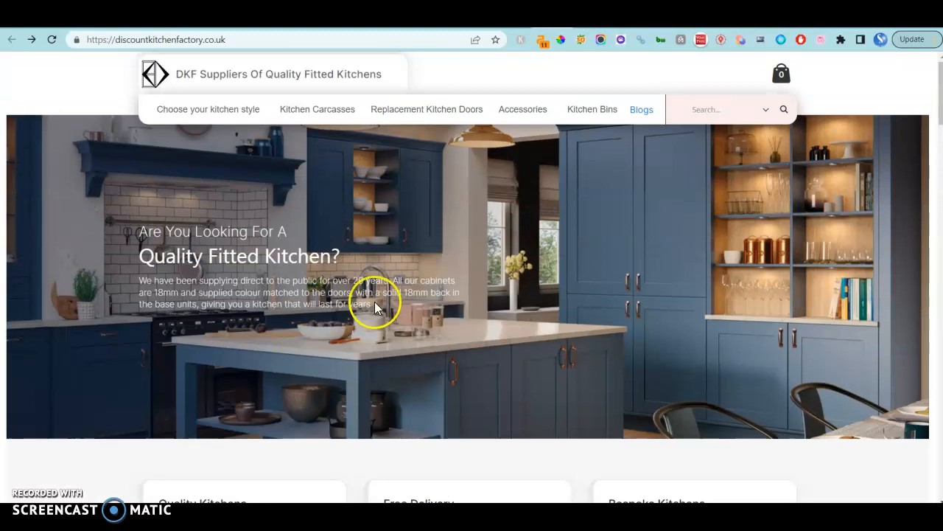
{"action": "mouse_move", "coordinate": [435, 280]}
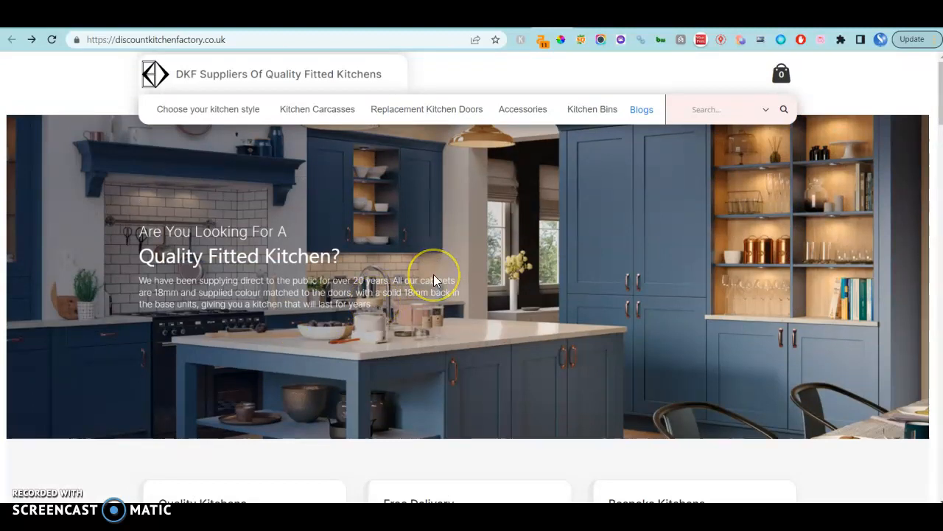
{"action": "scroll", "scroll_direction": "down", "scroll_amount": 3}
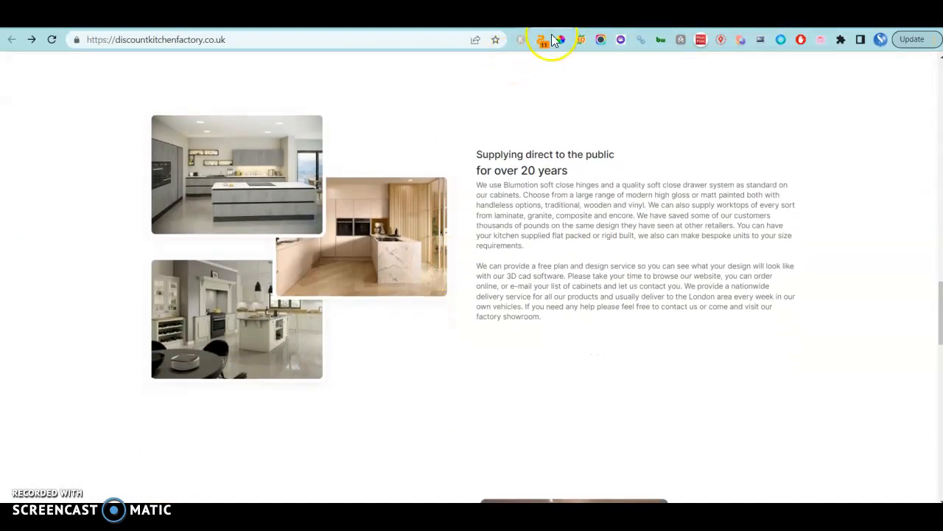
{"action": "scroll", "scroll_direction": "down", "scroll_amount": 3}
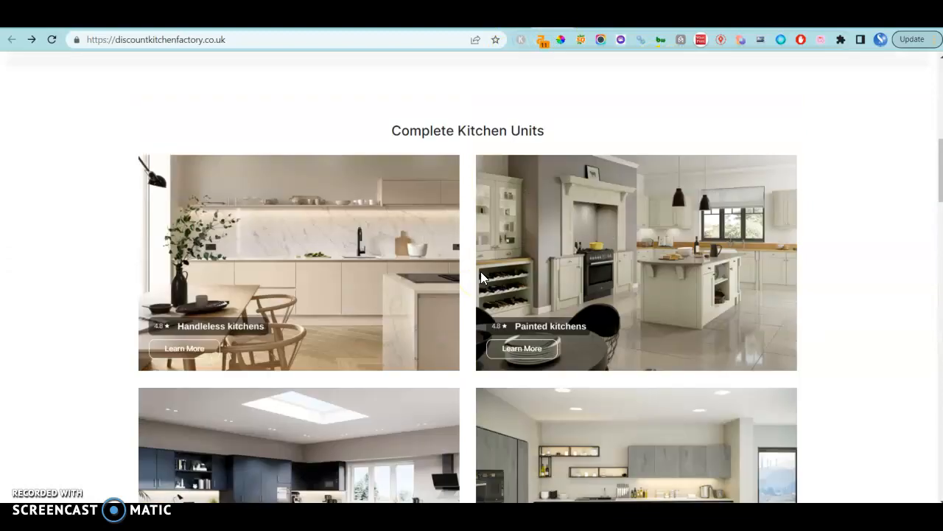
{"action": "scroll", "scroll_direction": "up", "scroll_amount": 3}
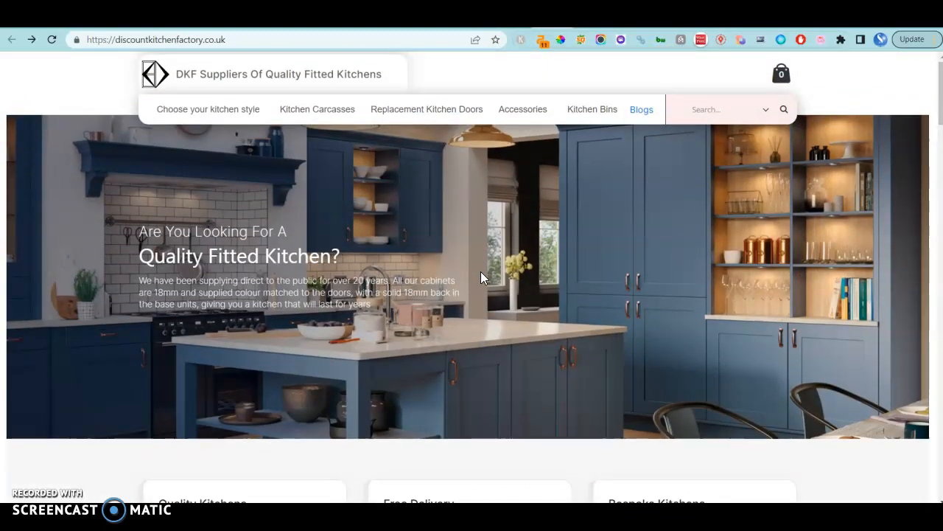
{"action": "mouse_move", "coordinate": [706, 94]}
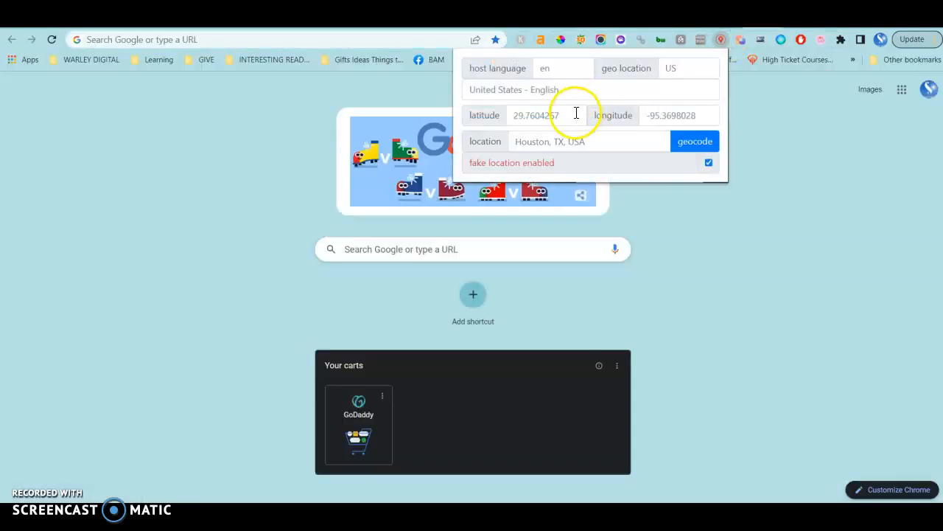
Spoof the search location to London, UK and begin a 'fitted kitchens' search
{"action": "type", "text": "london UK"}
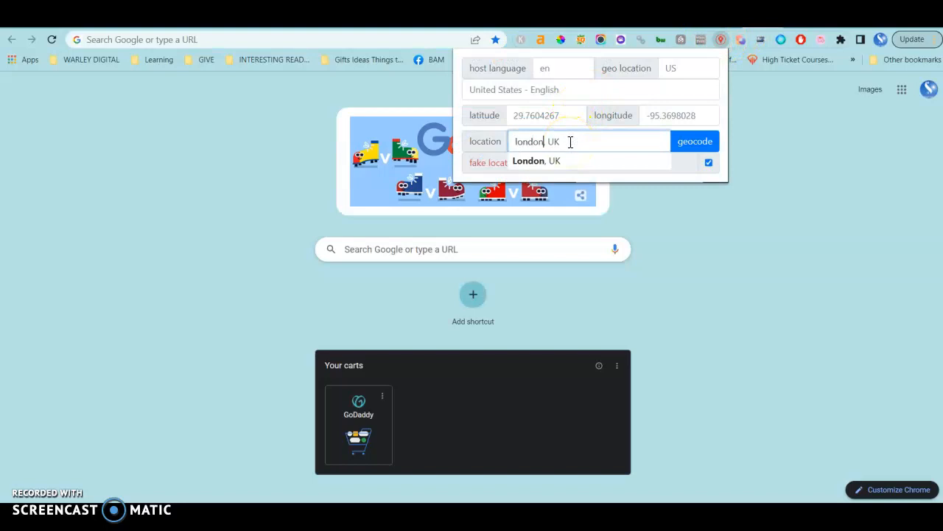
{"action": "left_click", "coordinate": [694, 141]}
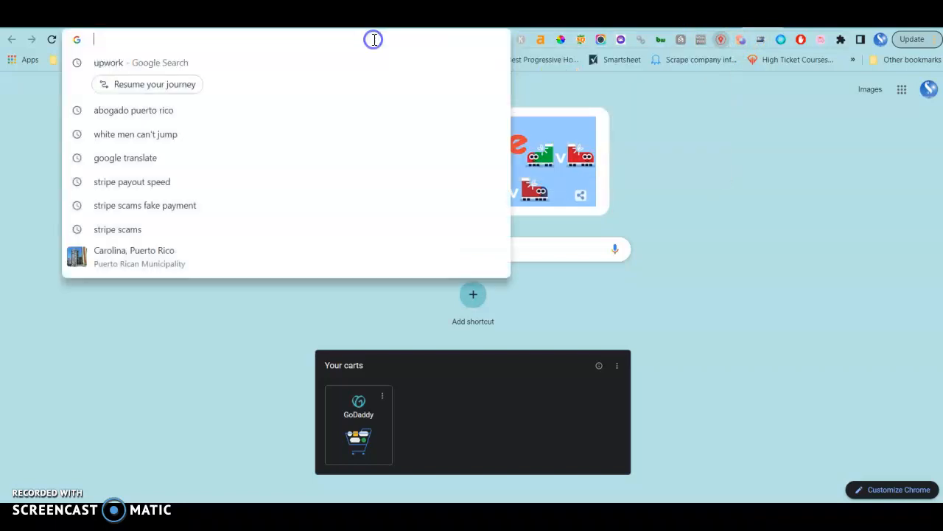
{"action": "type", "text": "fitted kit"}
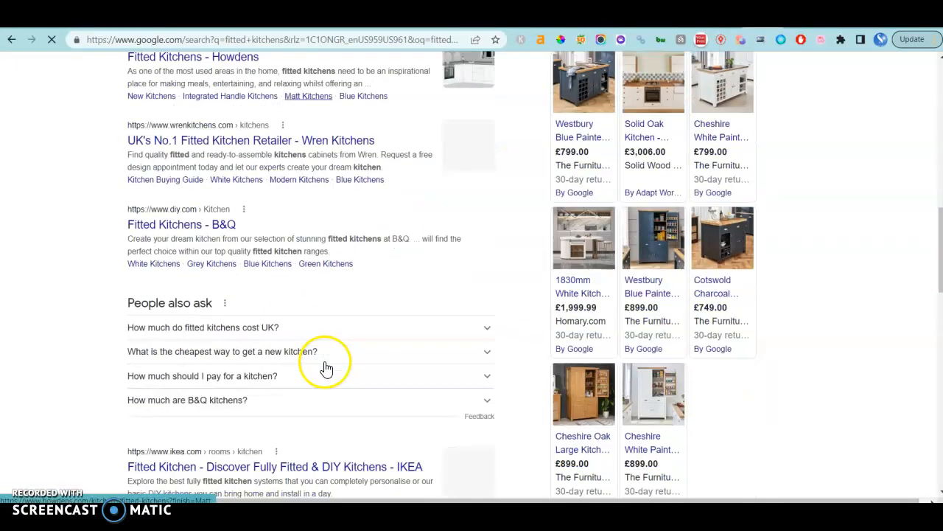
Search 'fitted kitchens' and scroll the UK results down to the London Places map pack
{"action": "scroll", "scroll_direction": "up", "scroll_amount": 3}
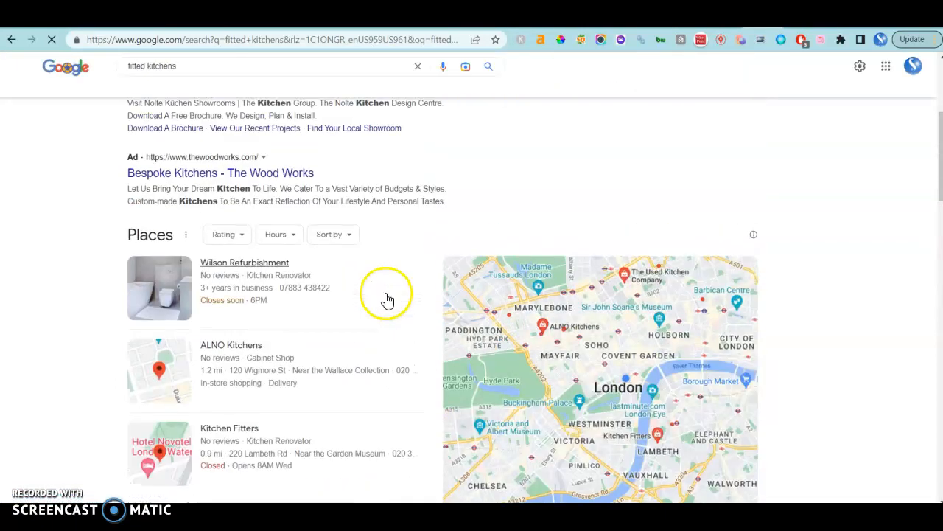
{"action": "scroll", "scroll_direction": "down", "scroll_amount": 3}
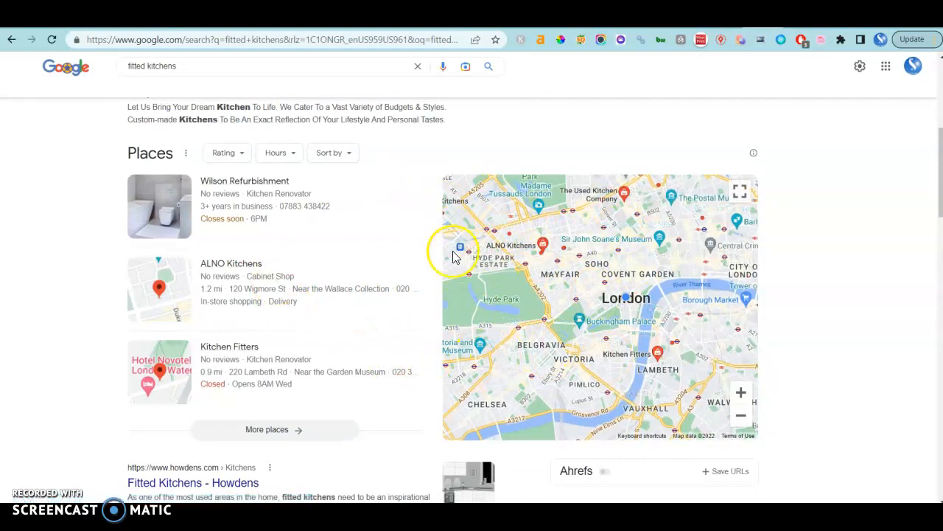
{"action": "mouse_move", "coordinate": [337, 218]}
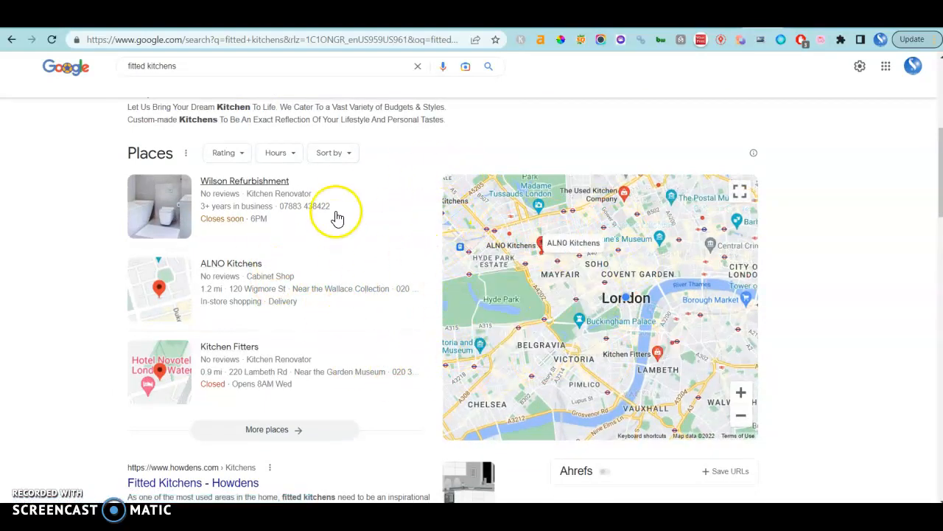
{"action": "mouse_move", "coordinate": [280, 224]}
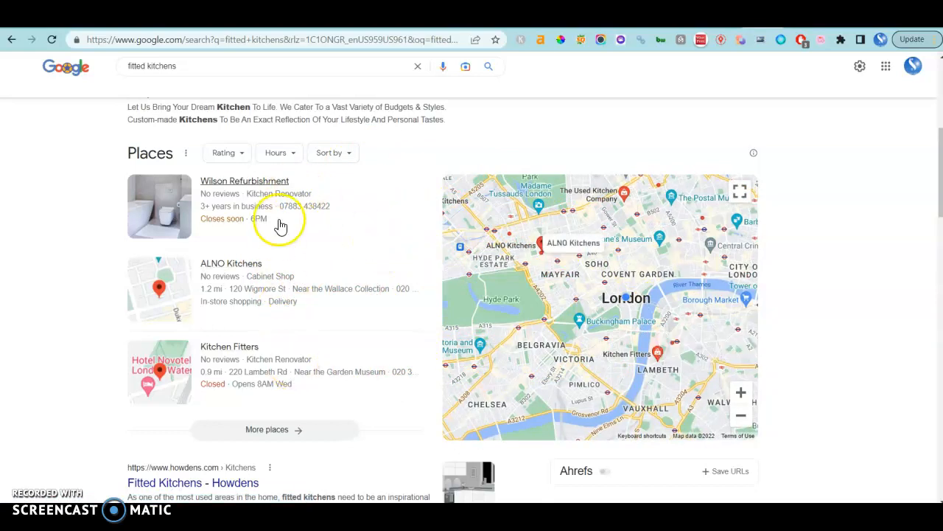
{"action": "mouse_move", "coordinate": [347, 293]}
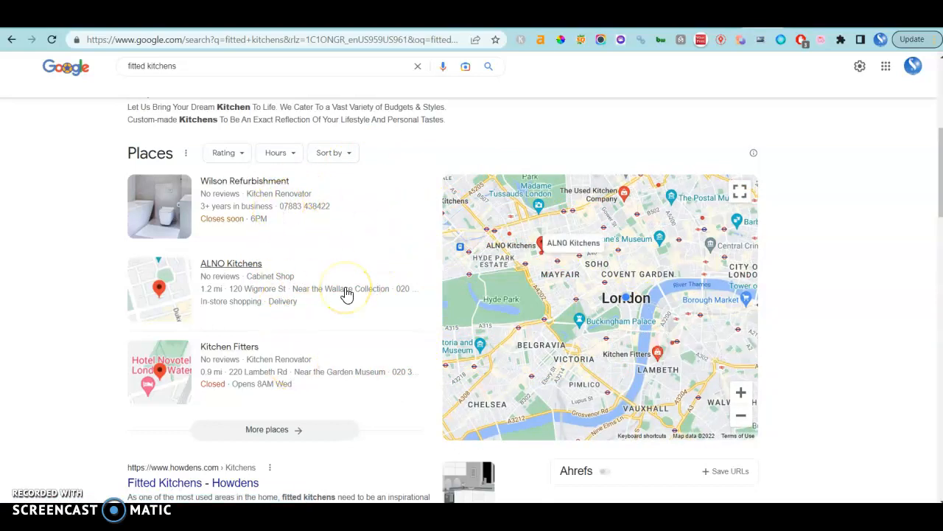
{"action": "mouse_move", "coordinate": [313, 308]}
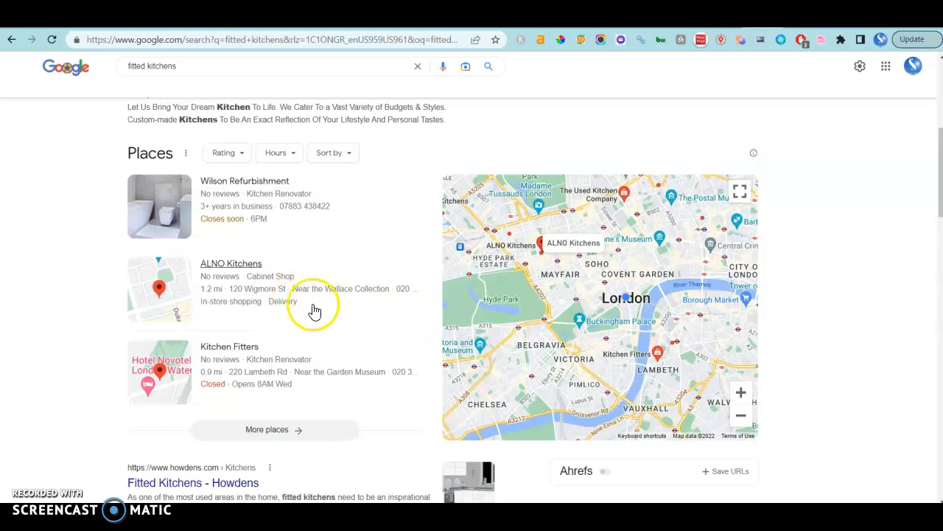
{"action": "mouse_move", "coordinate": [352, 301]}
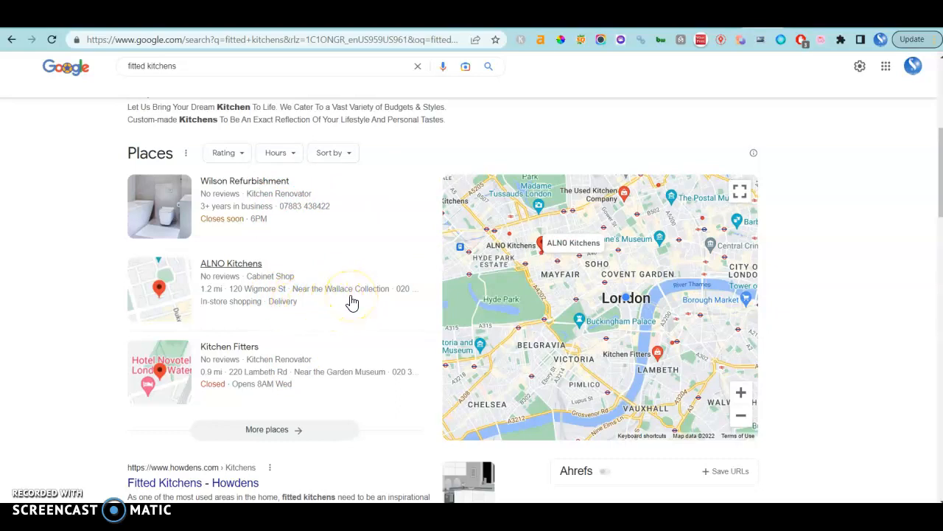
{"action": "scroll", "scroll_direction": "down", "scroll_amount": 3}
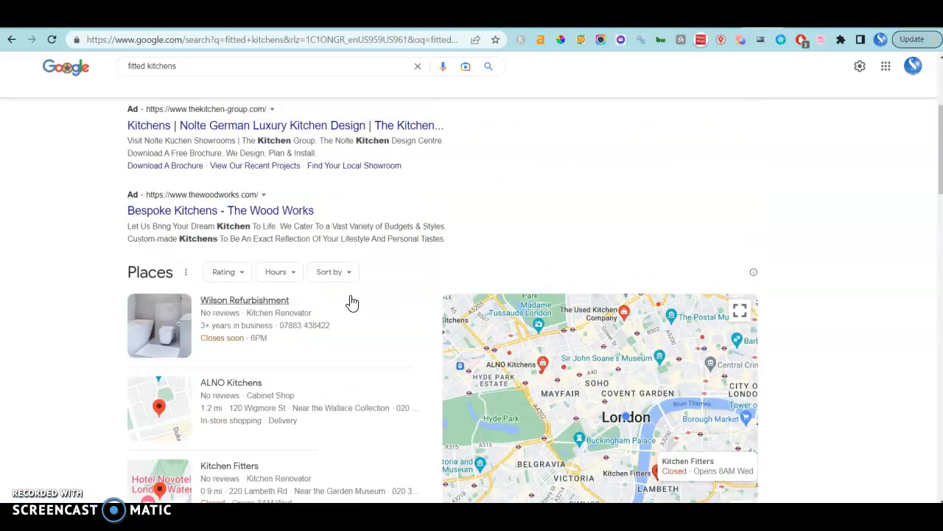
{"action": "mouse_move", "coordinate": [531, 204]}
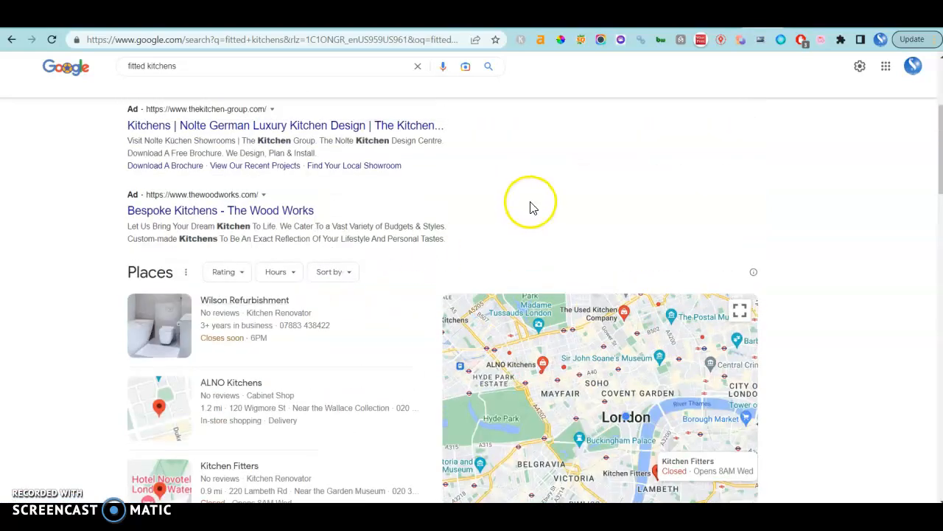
{"action": "scroll", "scroll_direction": "up", "scroll_amount": 3}
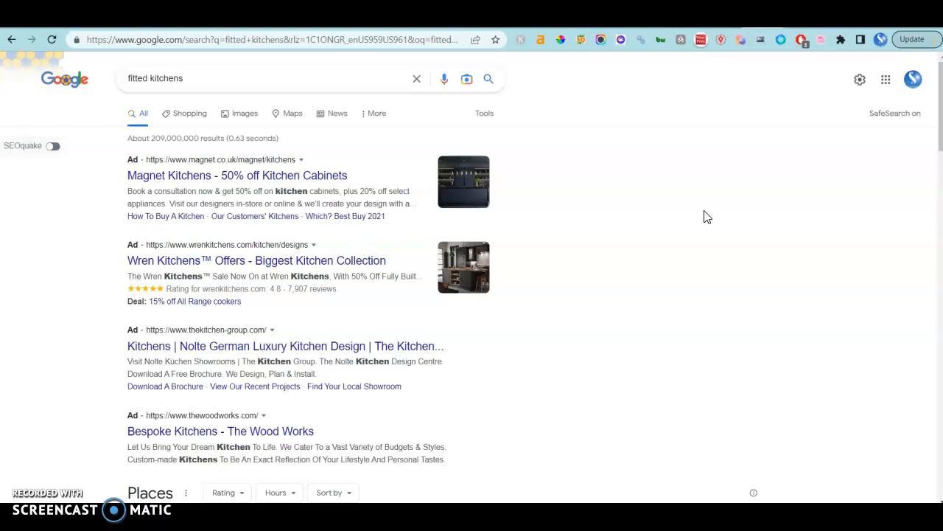
{"action": "scroll", "scroll_direction": "down", "scroll_amount": 3}
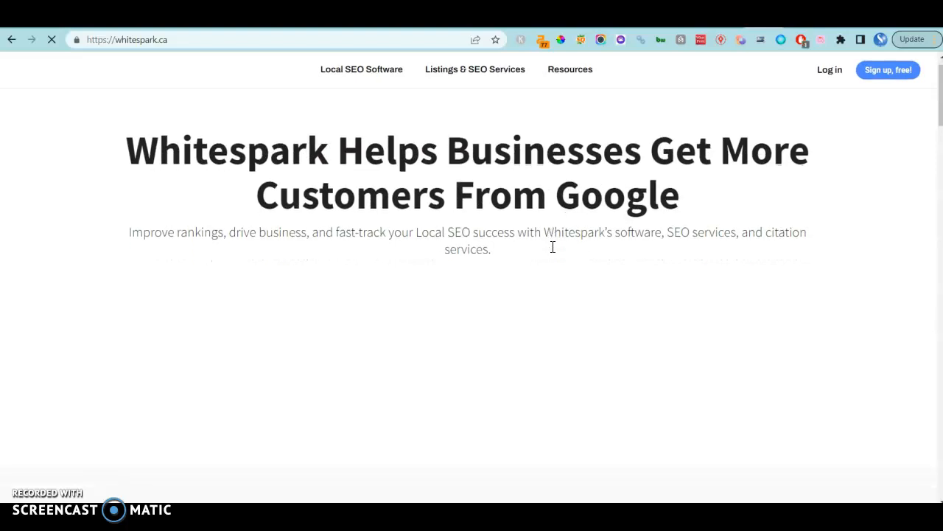
{"action": "type", "text": "fitted kitchens"}
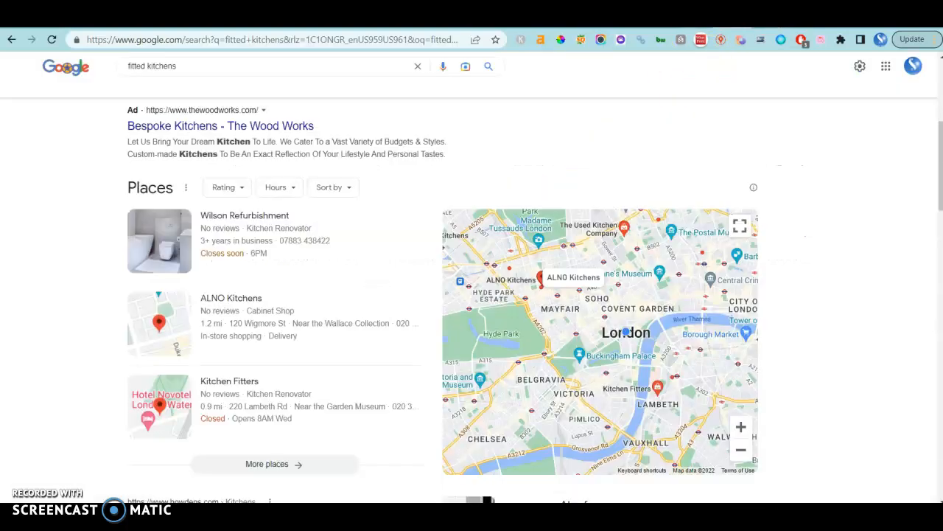
{"action": "mouse_move", "coordinate": [276, 291]}
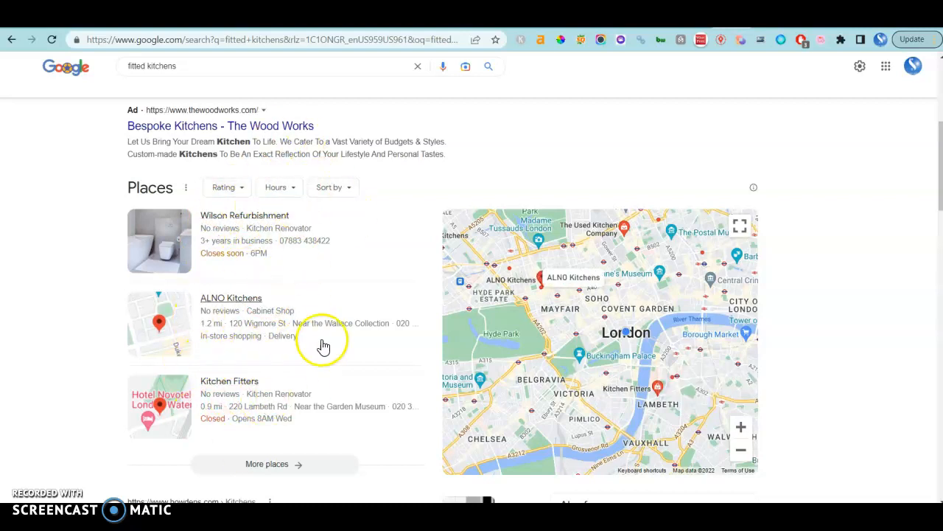
{"action": "mouse_move", "coordinate": [327, 332]}
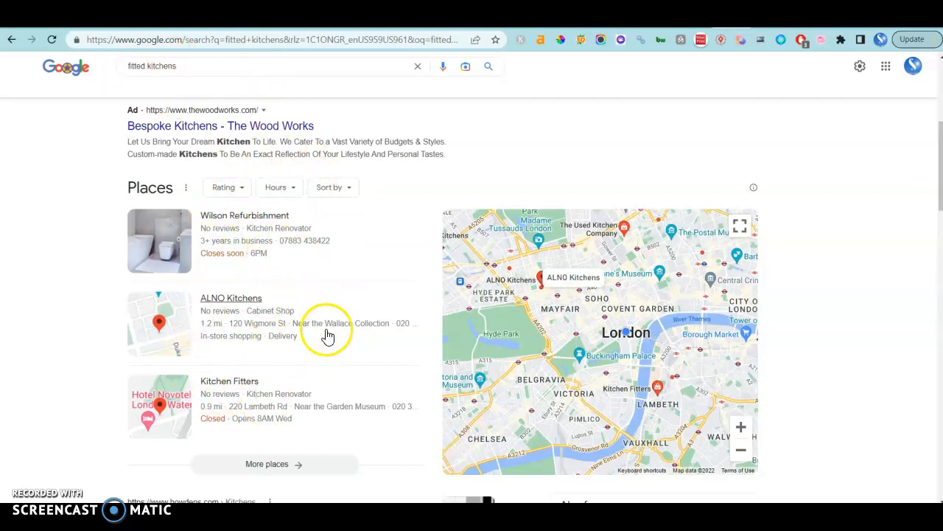
{"action": "mouse_move", "coordinate": [256, 316]}
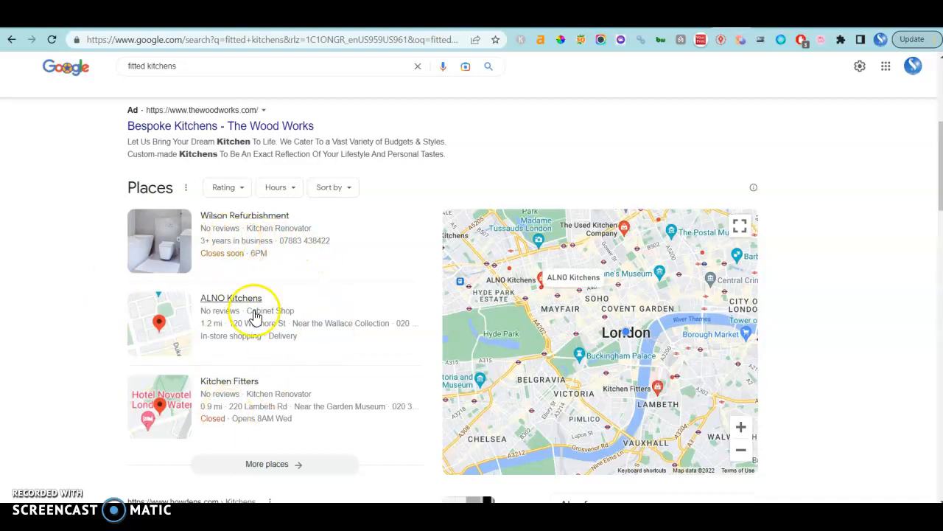
{"action": "mouse_move", "coordinate": [361, 298]}
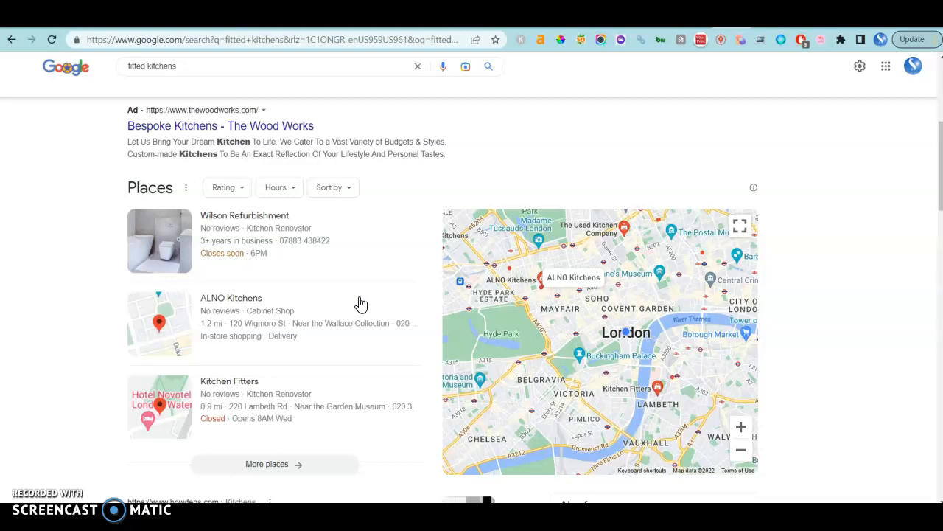
{"action": "scroll", "scroll_direction": "down", "scroll_amount": 3}
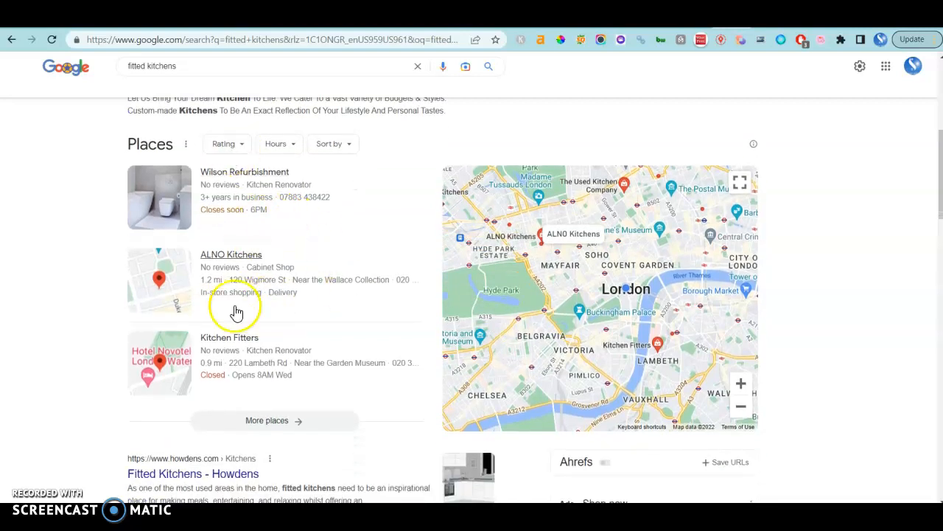
{"action": "mouse_move", "coordinate": [67, 268]}
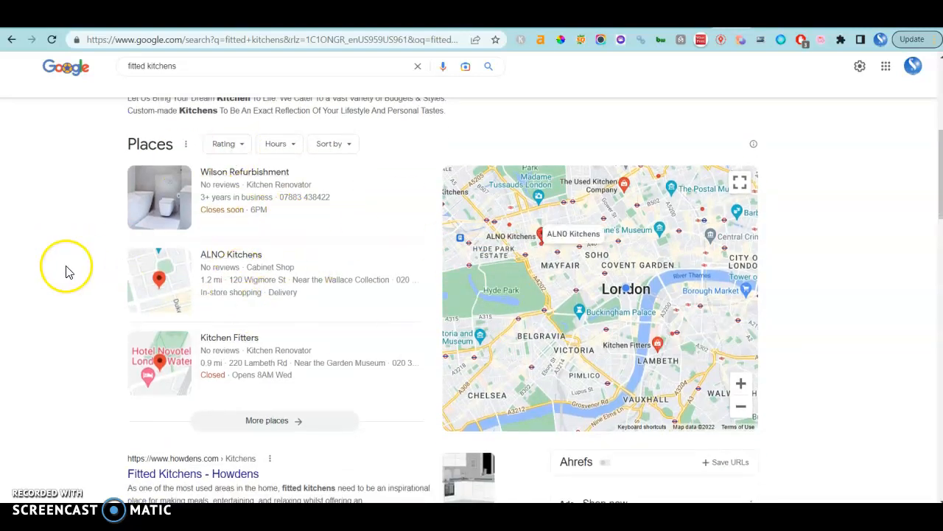
{"action": "scroll", "scroll_direction": "down", "scroll_amount": 3}
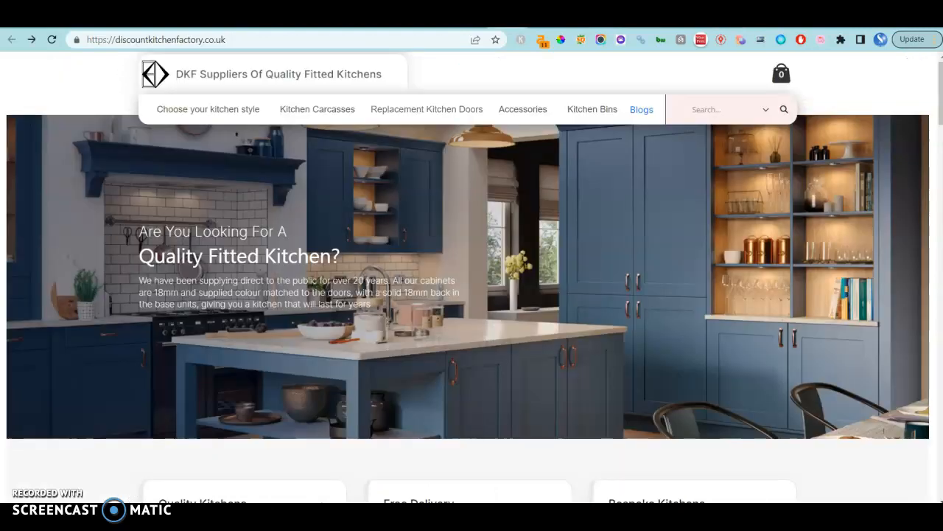
Scroll down through the DKF supplier homepage and back toward the top
{"action": "scroll", "scroll_direction": "down", "scroll_amount": 3}
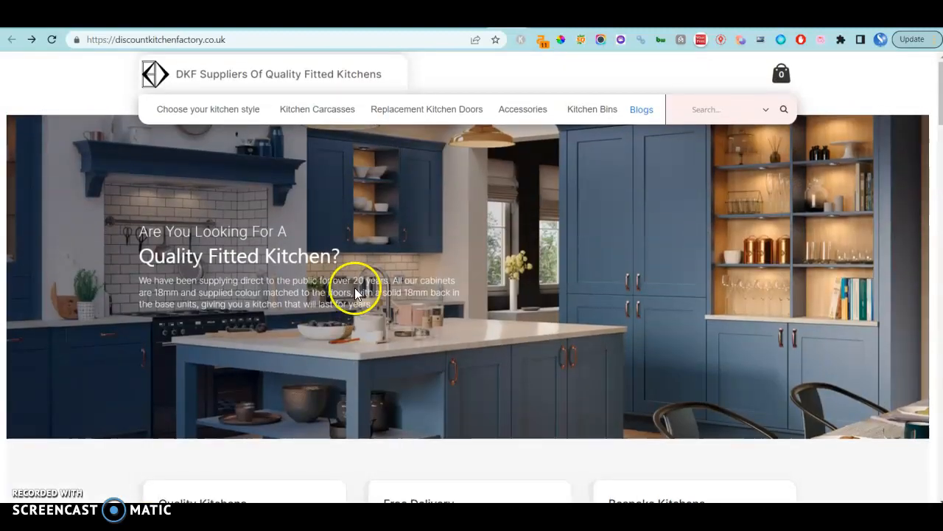
{"action": "mouse_move", "coordinate": [366, 286]}
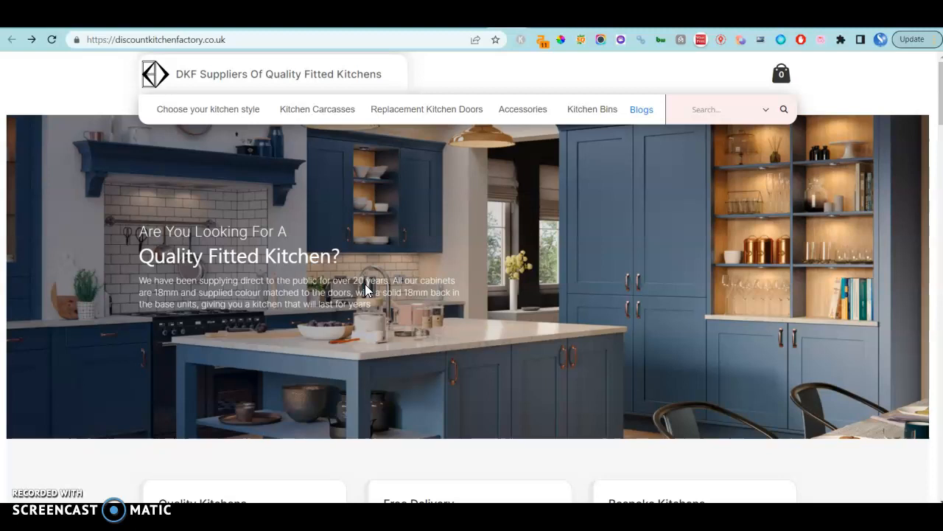
{"action": "scroll", "scroll_direction": "down", "scroll_amount": 3}
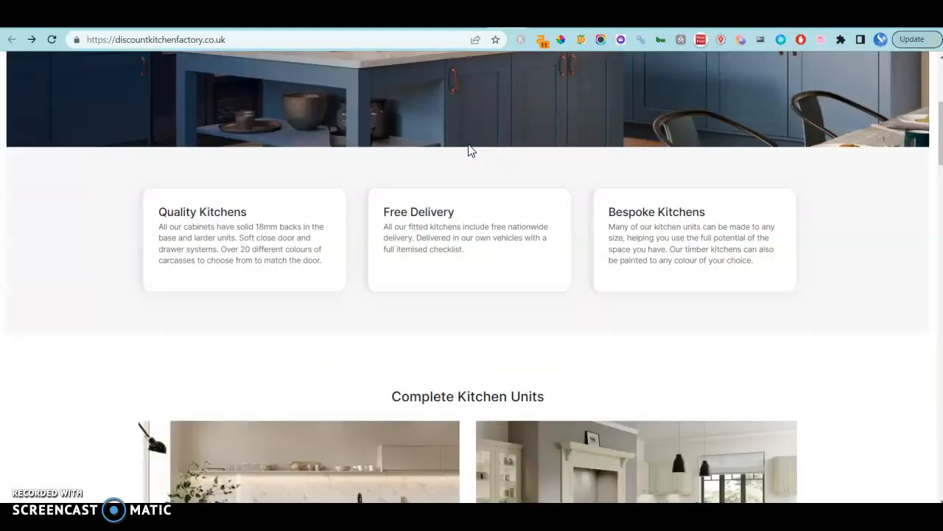
{"action": "scroll", "scroll_direction": "down", "scroll_amount": 3}
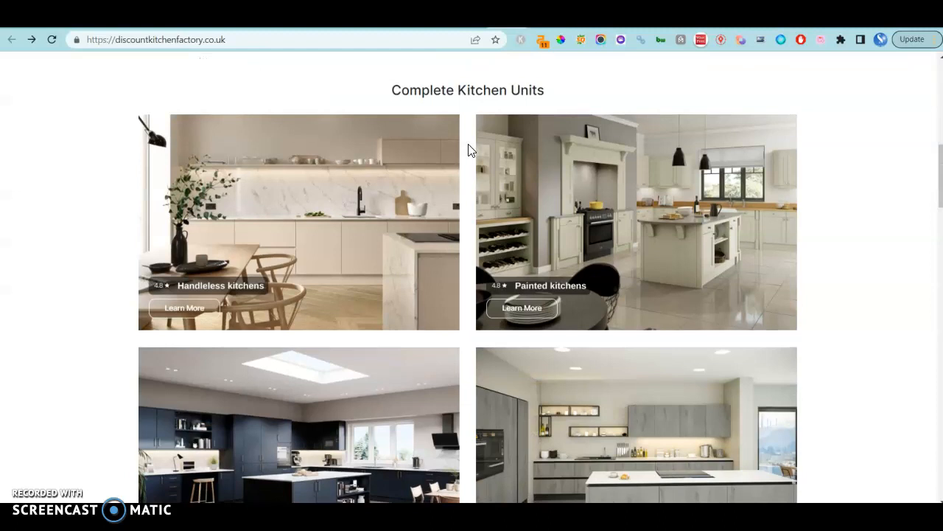
{"action": "scroll", "scroll_direction": "up", "scroll_amount": 3}
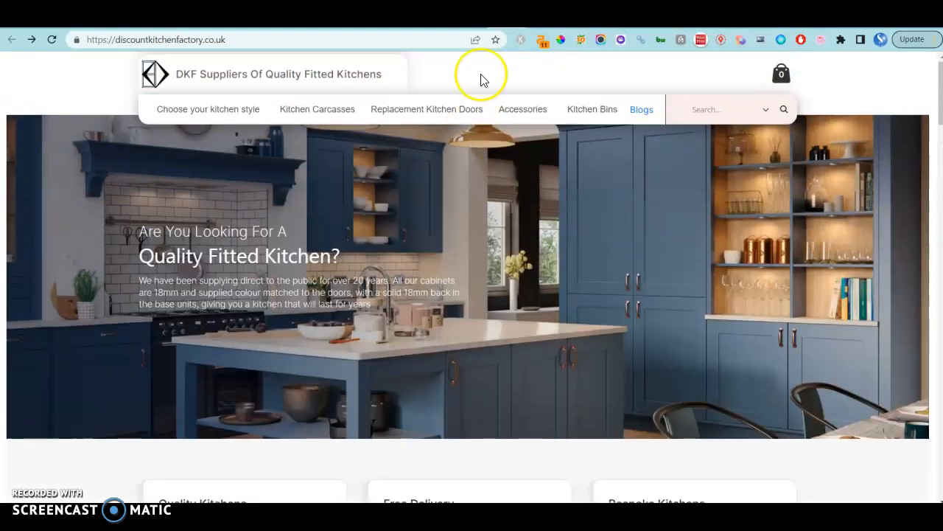
{"action": "scroll", "scroll_direction": "down", "scroll_amount": 3}
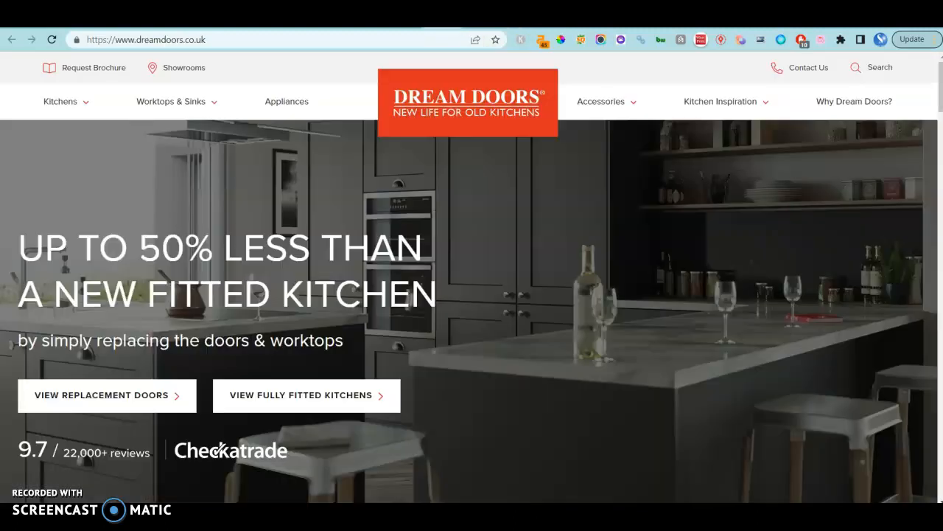
Scroll through the Dream Doors homepage sections and back up
{"action": "scroll", "scroll_direction": "down", "scroll_amount": 3}
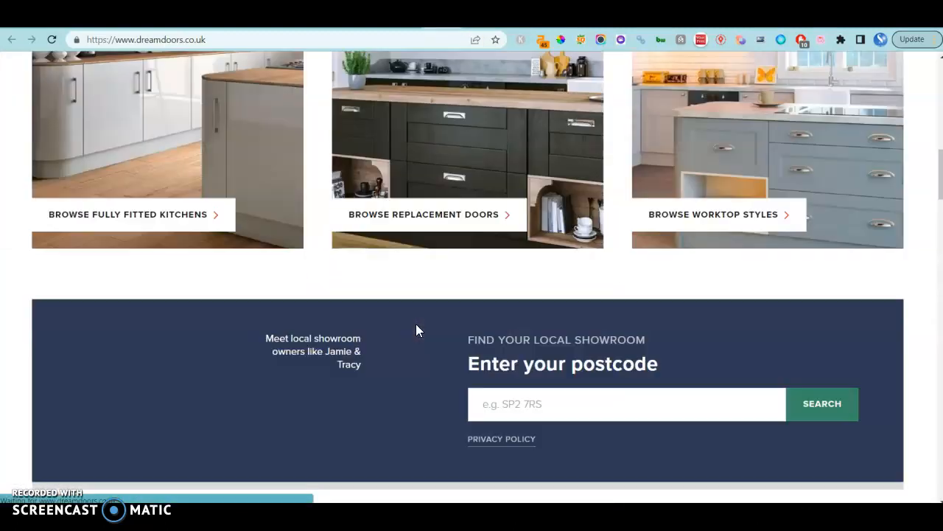
{"action": "scroll", "scroll_direction": "down", "scroll_amount": 3}
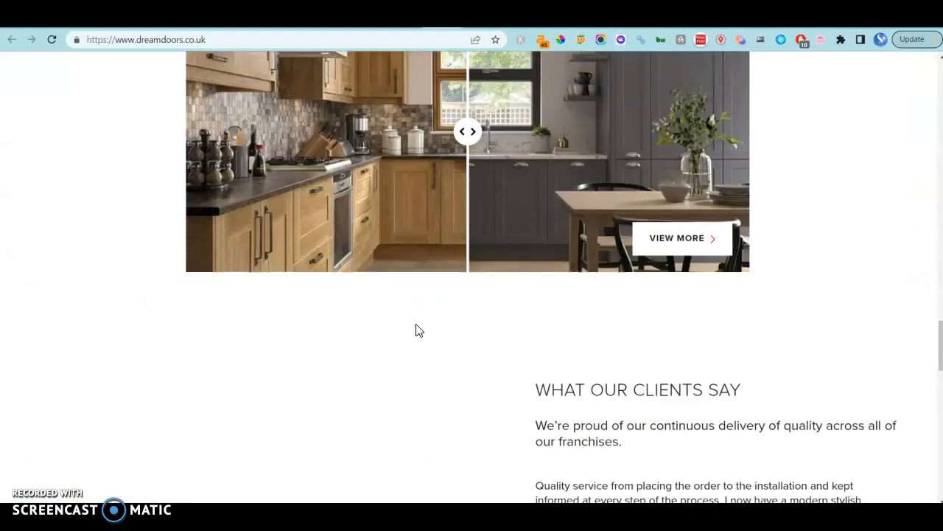
{"action": "scroll", "scroll_direction": "down", "scroll_amount": 3}
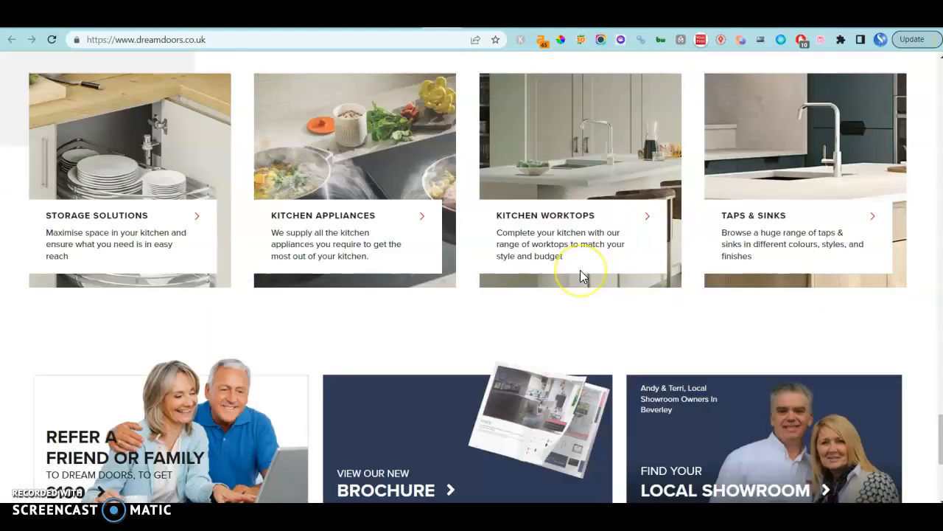
{"action": "scroll", "scroll_direction": "down", "scroll_amount": 3}
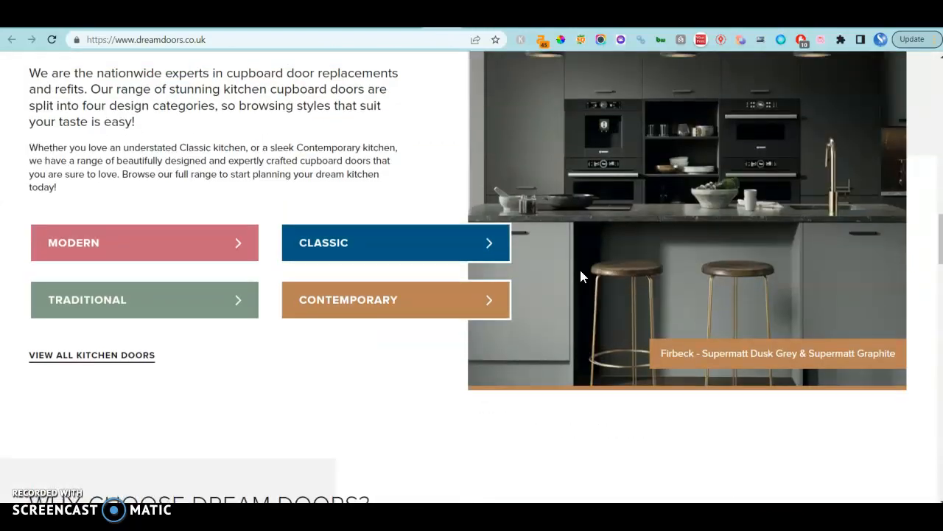
{"action": "scroll", "scroll_direction": "up", "scroll_amount": 3}
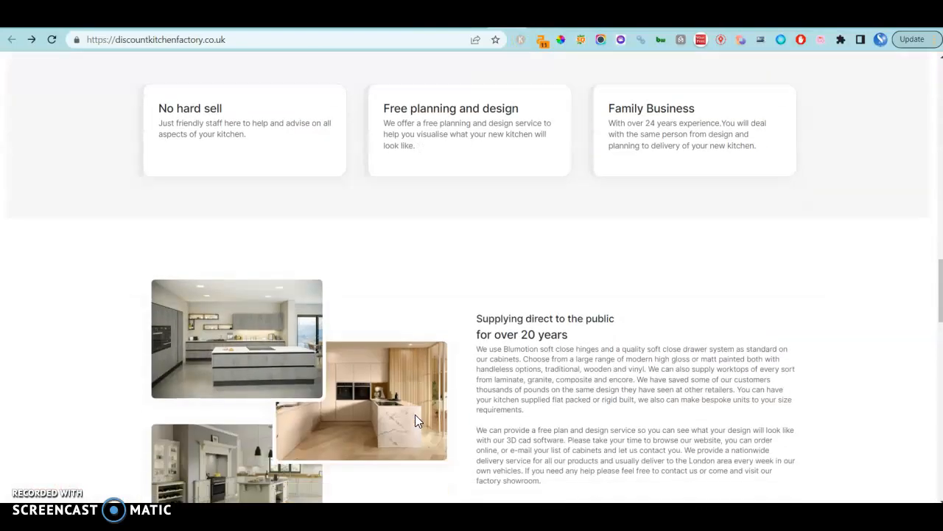
Scroll the DKF site down to its 'Supplying direct to the public' section
{"action": "scroll", "scroll_direction": "down", "scroll_amount": 3}
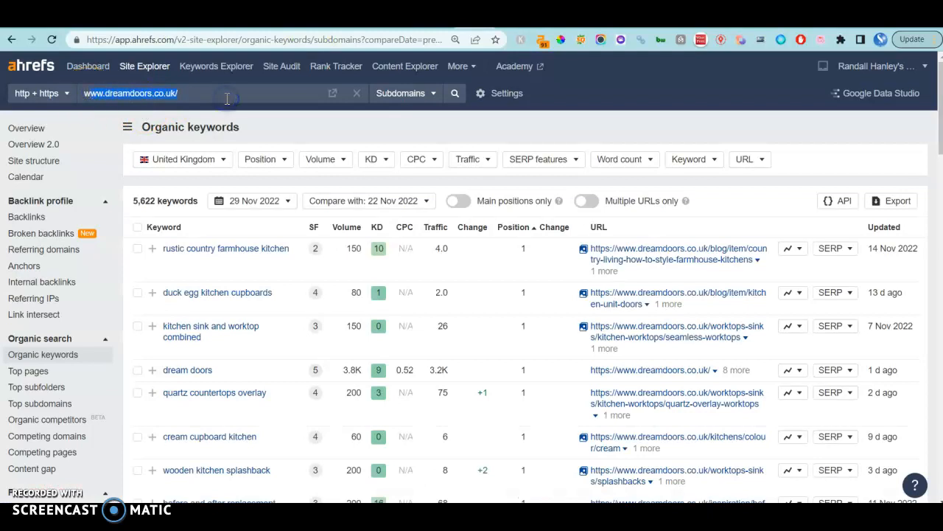
{"action": "mouse_move", "coordinate": [395, 265]}
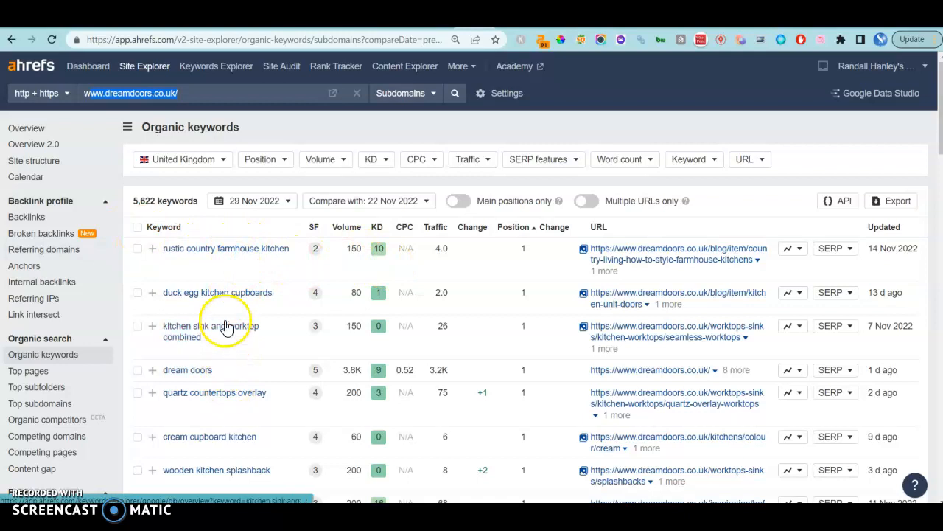
Scroll through dreamdoors.co.uk's 5,622 UK organic keywords in Site Explorer
{"action": "scroll", "scroll_direction": "down", "scroll_amount": 3}
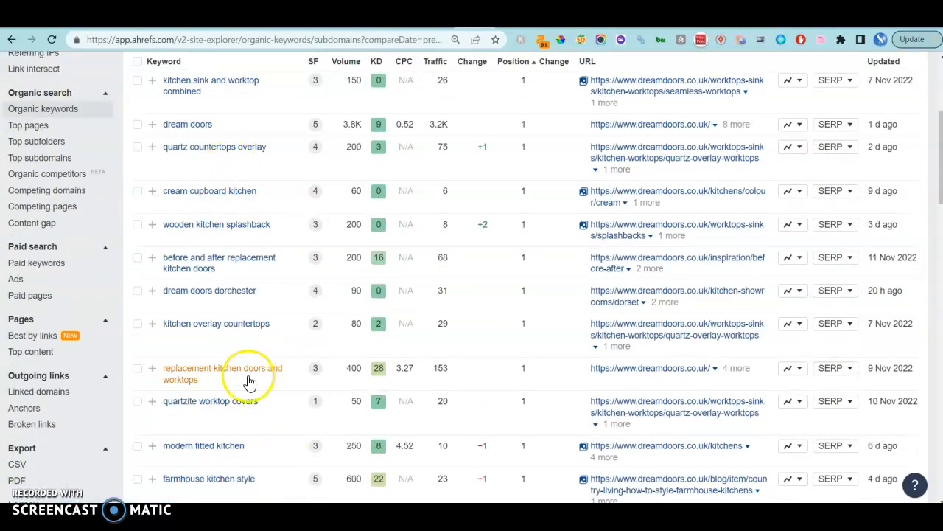
{"action": "scroll", "scroll_direction": "down", "scroll_amount": 3}
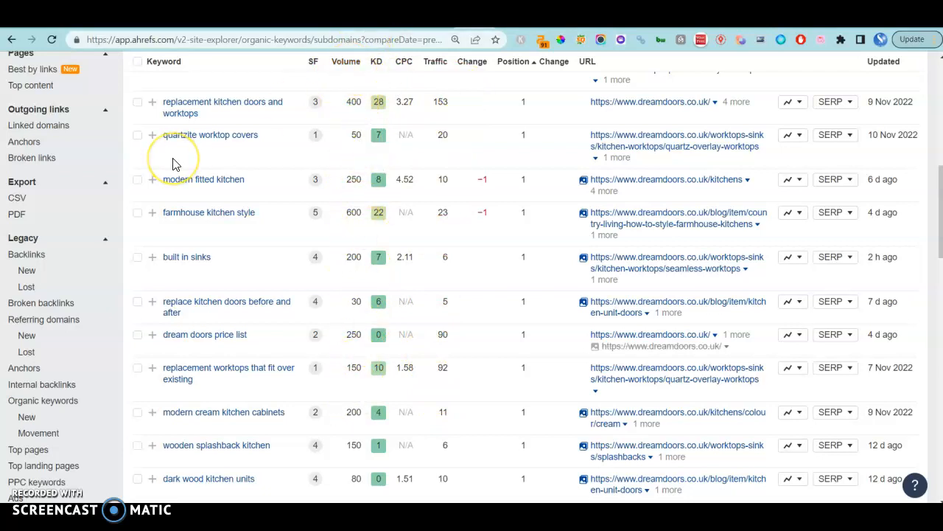
{"action": "scroll", "scroll_direction": "down", "scroll_amount": 3}
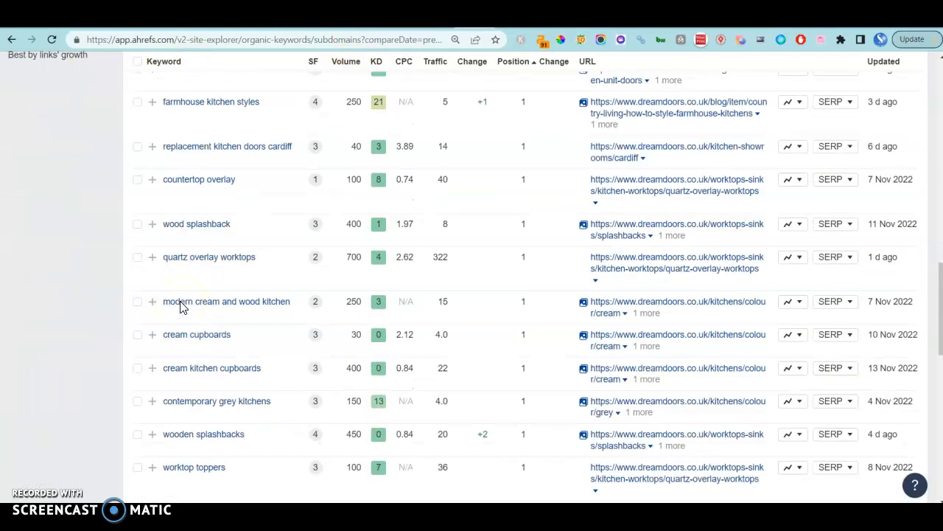
{"action": "scroll", "scroll_direction": "down", "scroll_amount": 3}
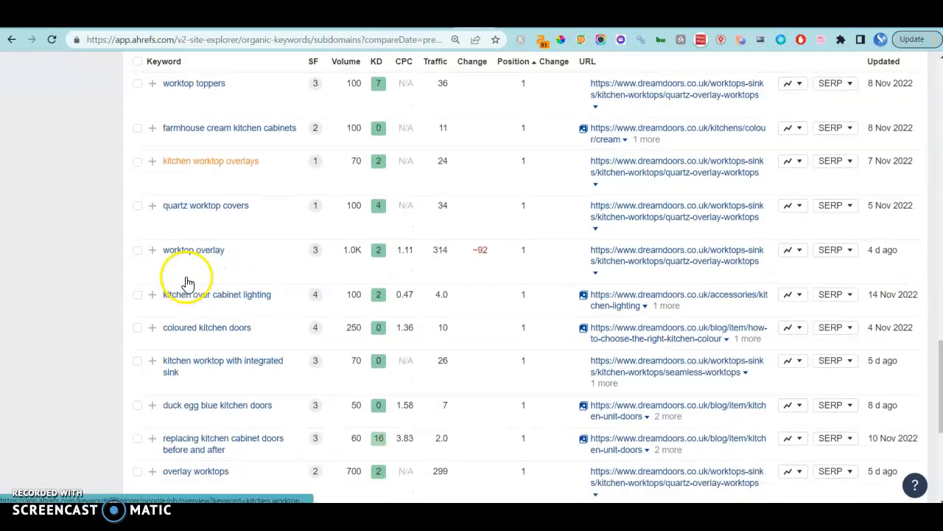
{"action": "scroll", "scroll_direction": "down", "scroll_amount": 3}
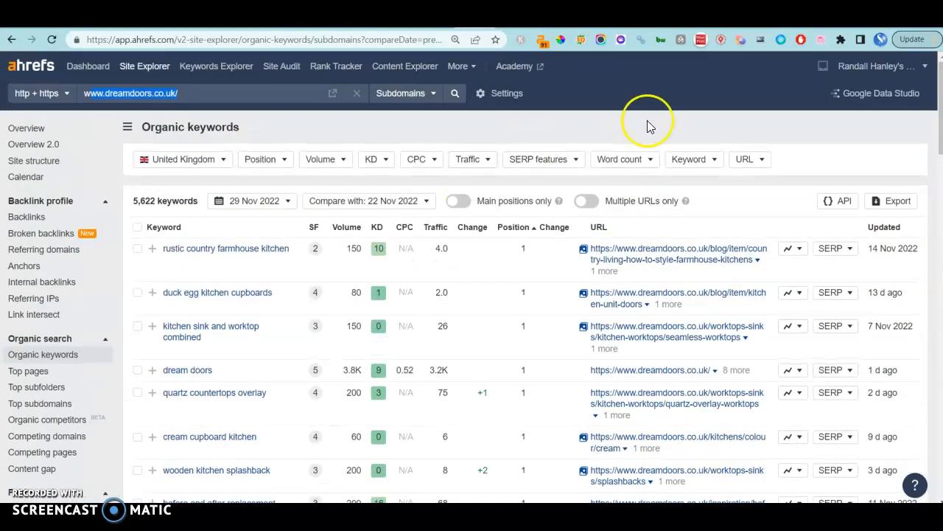
{"action": "left_click", "coordinate": [690, 159]}
{"action": "type", "text": "fitted"}
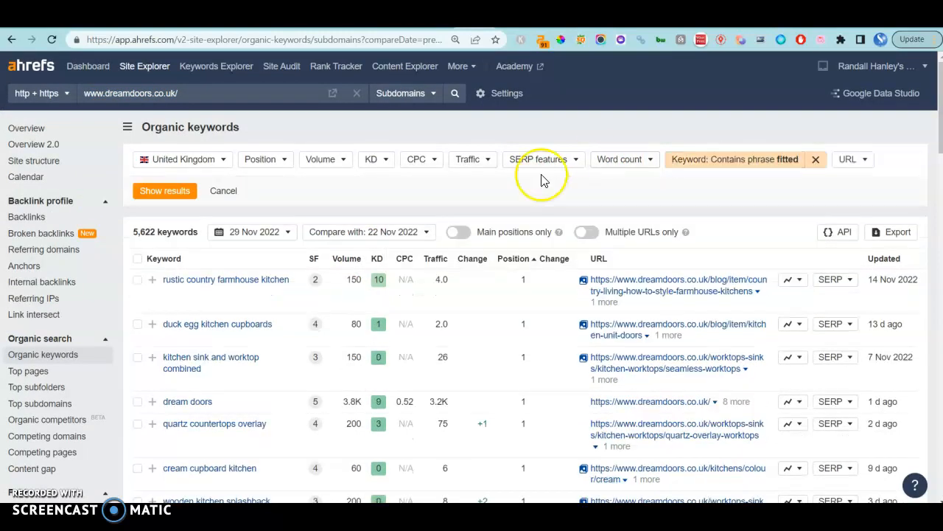
Filter dreamdoors.co.uk's keywords to the 81 containing 'fitted' and scroll through them
{"action": "left_click", "coordinate": [165, 190]}
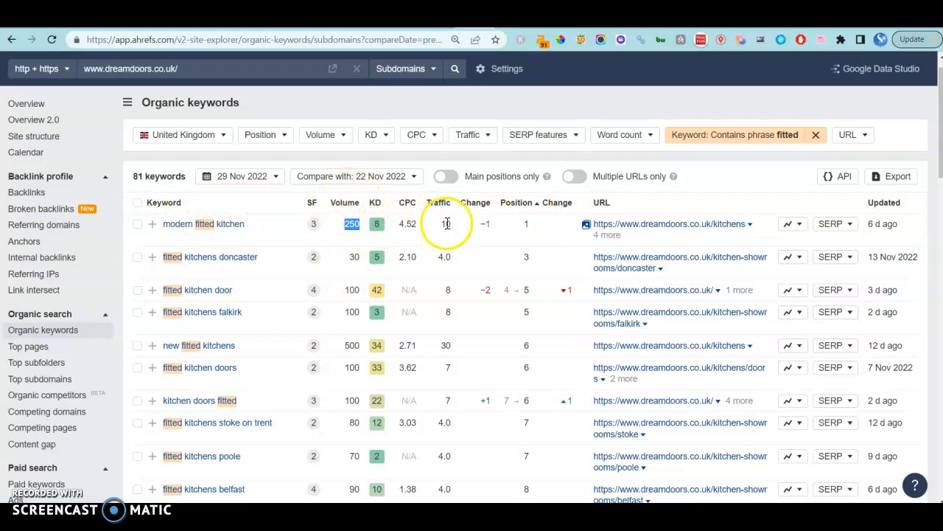
{"action": "mouse_move", "coordinate": [224, 298]}
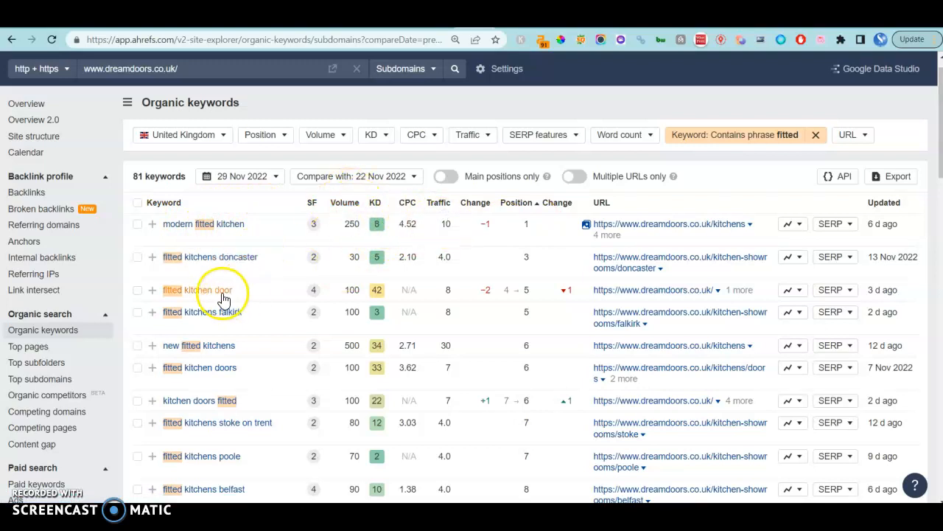
{"action": "mouse_move", "coordinate": [234, 377]}
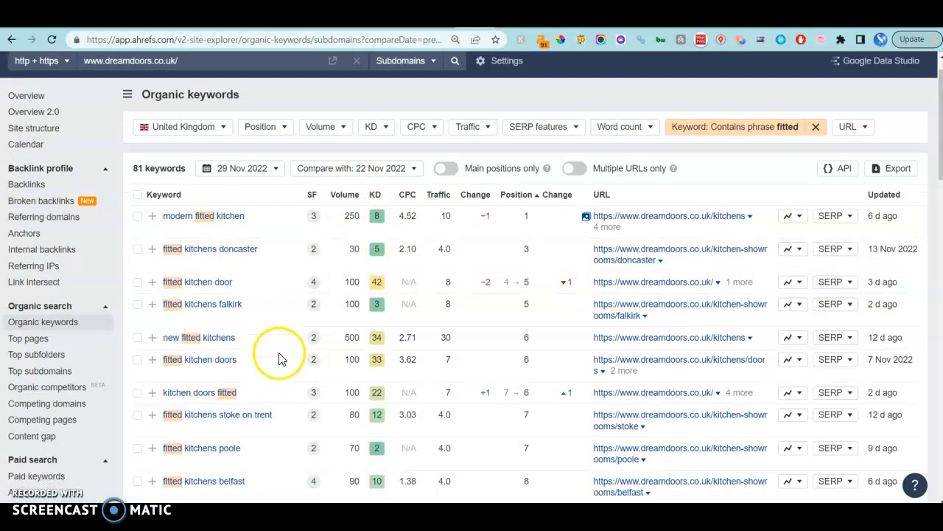
{"action": "scroll", "scroll_direction": "down", "scroll_amount": 3}
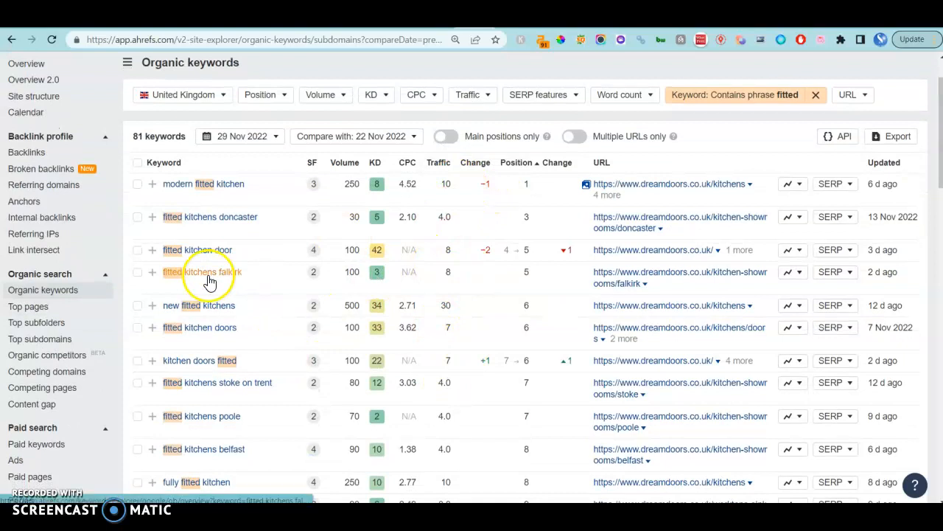
{"action": "scroll", "scroll_direction": "down", "scroll_amount": 3}
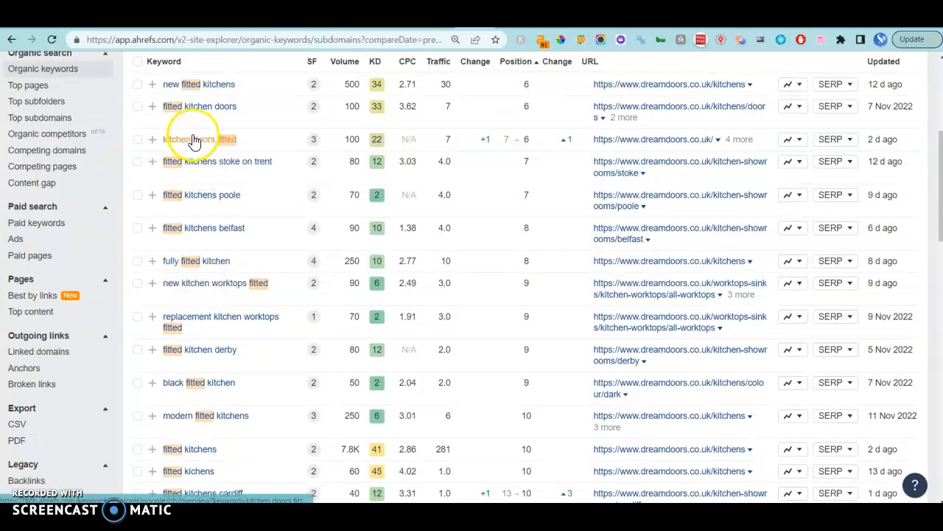
{"action": "scroll", "scroll_direction": "down", "scroll_amount": 3}
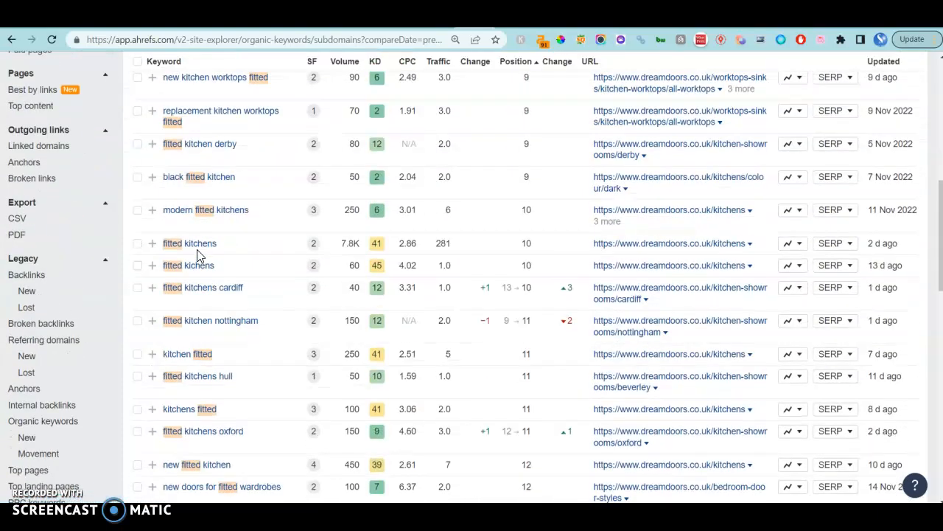
{"action": "scroll", "scroll_direction": "down", "scroll_amount": 3}
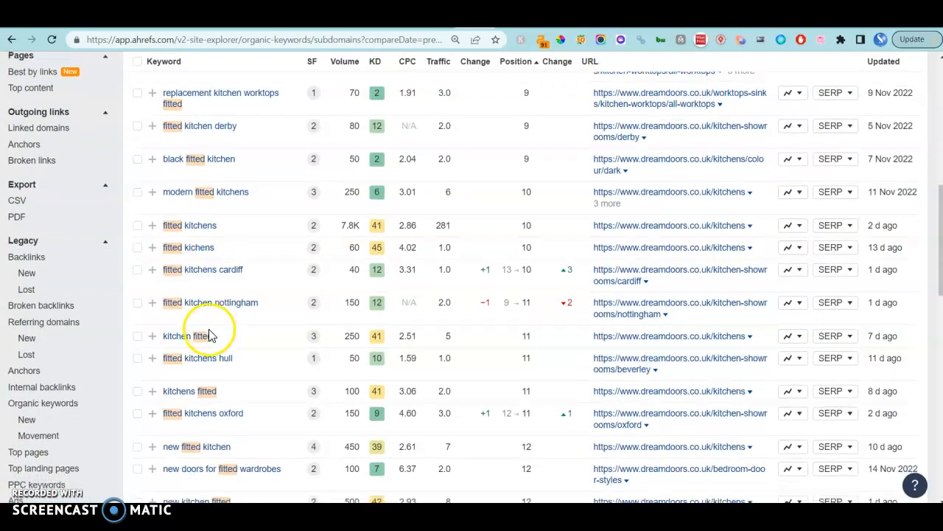
{"action": "scroll", "scroll_direction": "down", "scroll_amount": 3}
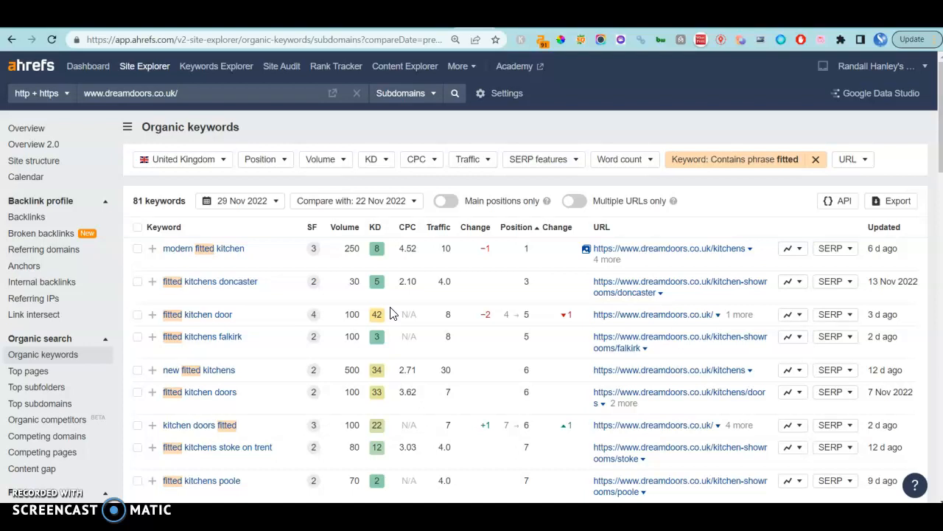
{"action": "left_click", "coordinate": [26, 217]}
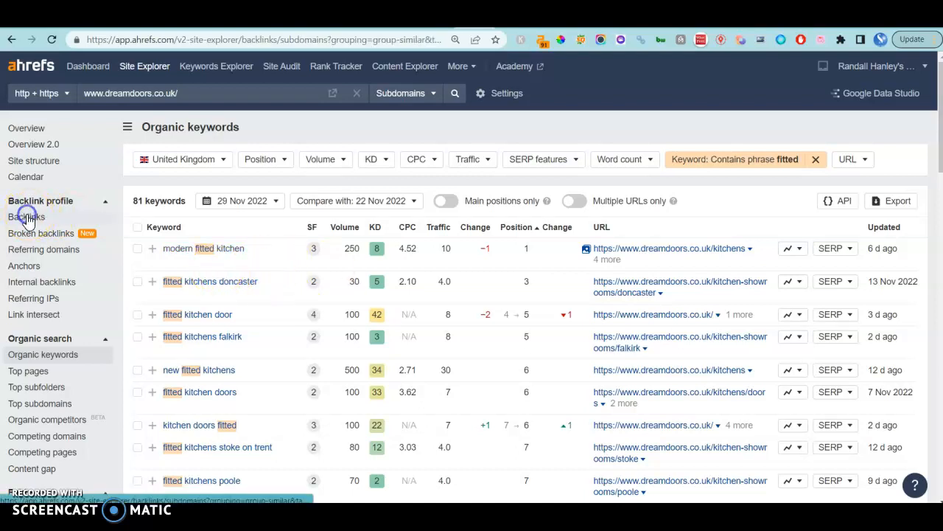
Review dreamdoors.co.uk's Backlinks report, scrolling down the list
{"action": "left_click", "coordinate": [26, 216]}
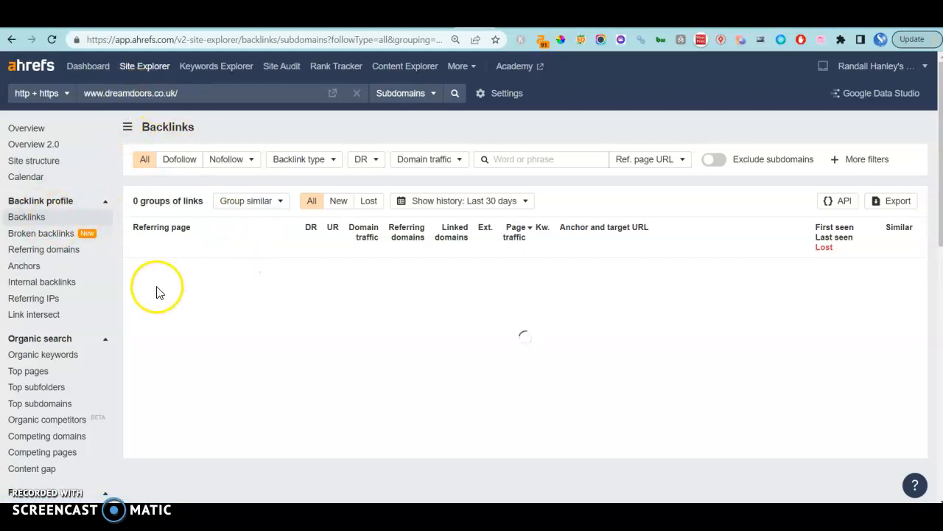
{"action": "mouse_move", "coordinate": [254, 249]}
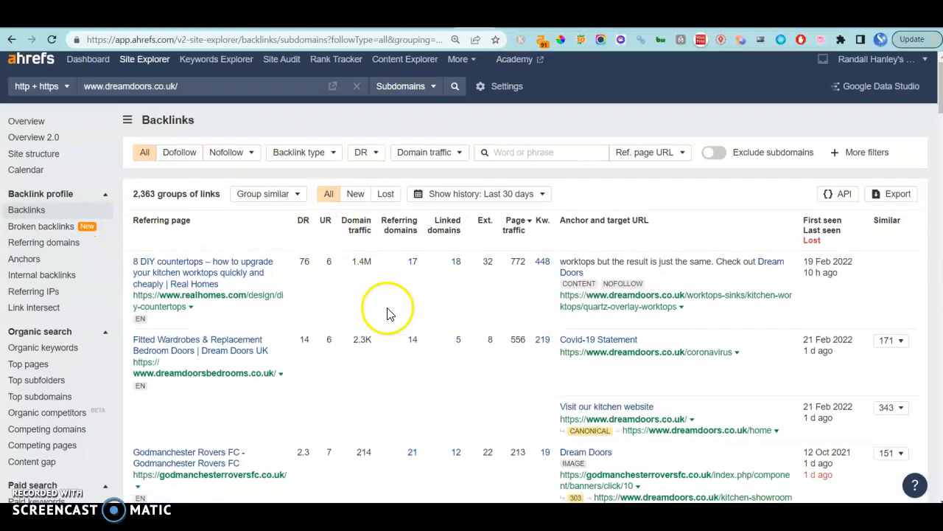
{"action": "scroll", "scroll_direction": "down", "scroll_amount": 3}
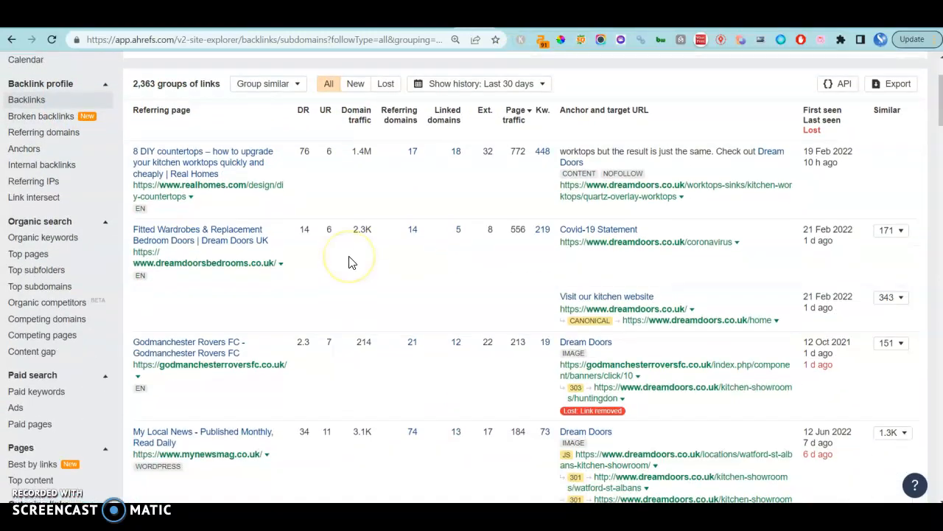
{"action": "scroll", "scroll_direction": "down", "scroll_amount": 3}
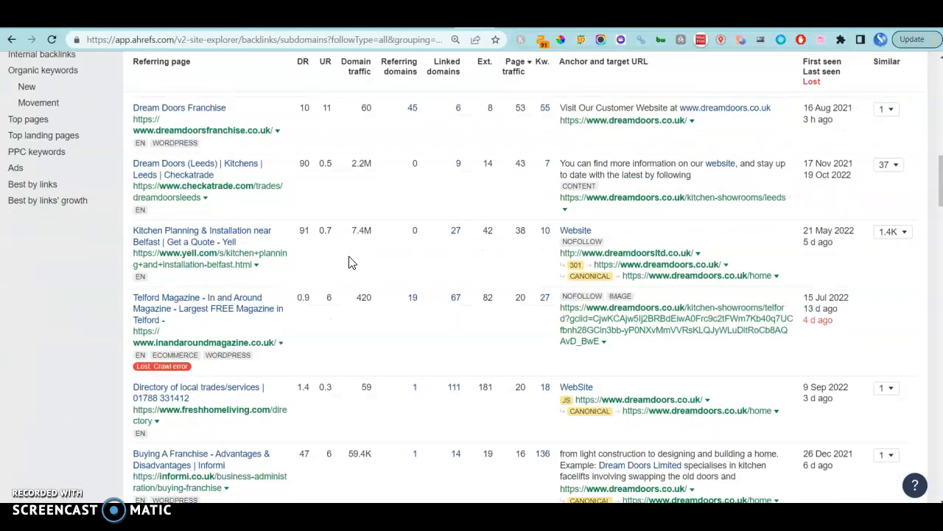
{"action": "scroll", "scroll_direction": "down", "scroll_amount": 3}
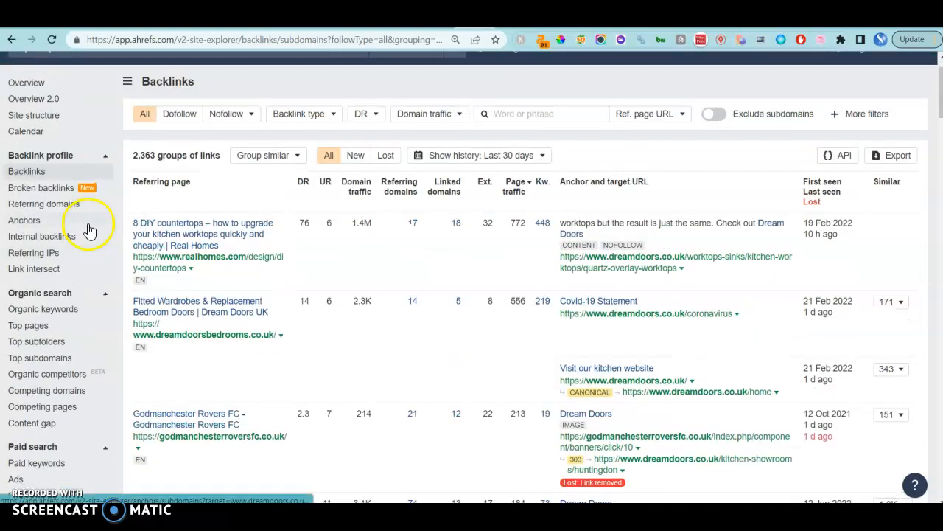
{"action": "scroll", "scroll_direction": "down", "scroll_amount": 3}
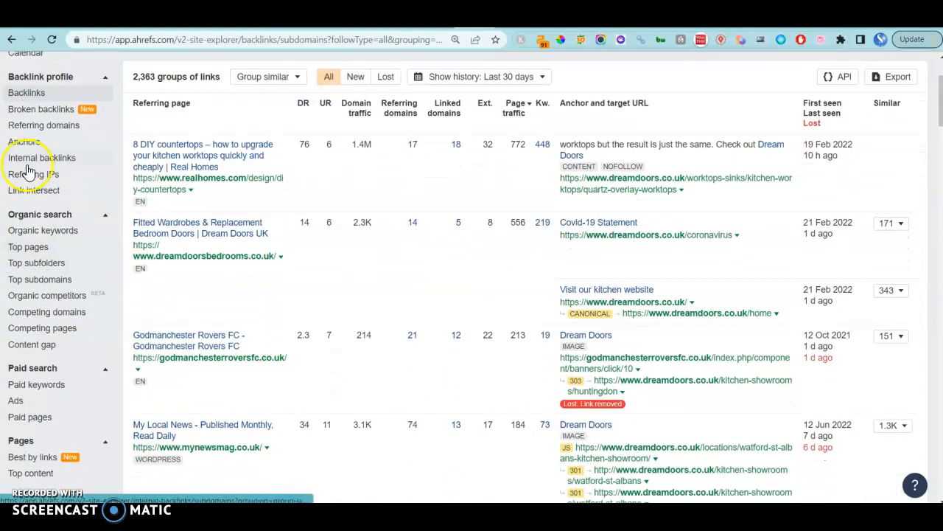
Review dreamdoors.co.uk's Referring domains and bring up discountkitchenfactory.co.uk's organic keywords
{"action": "left_click", "coordinate": [44, 123]}
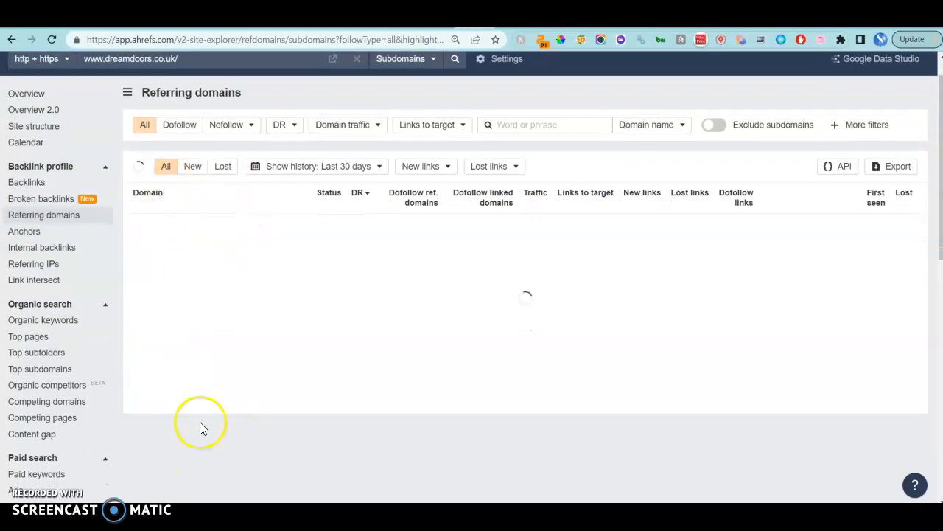
{"action": "mouse_move", "coordinate": [233, 287]}
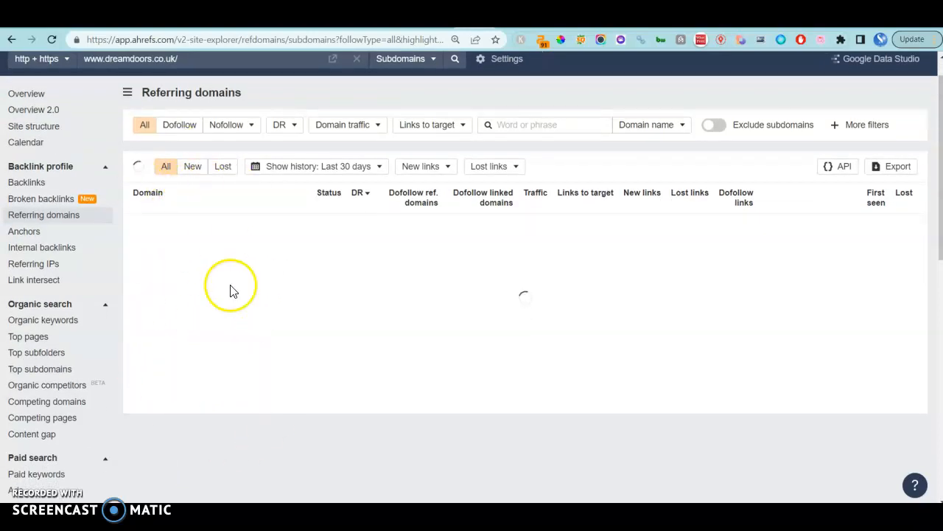
{"action": "mouse_move", "coordinate": [220, 268]}
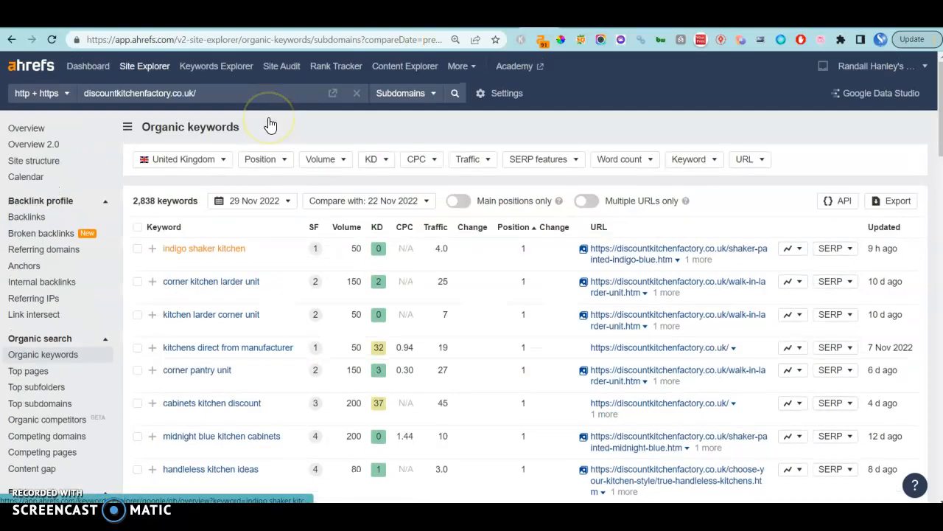
{"action": "scroll", "scroll_direction": "down", "scroll_amount": 3}
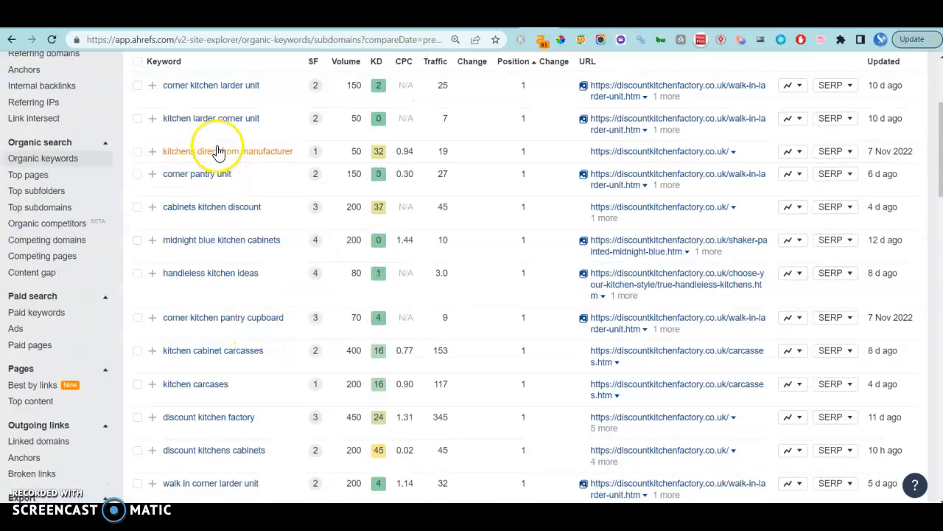
{"action": "scroll", "scroll_direction": "down", "scroll_amount": 3}
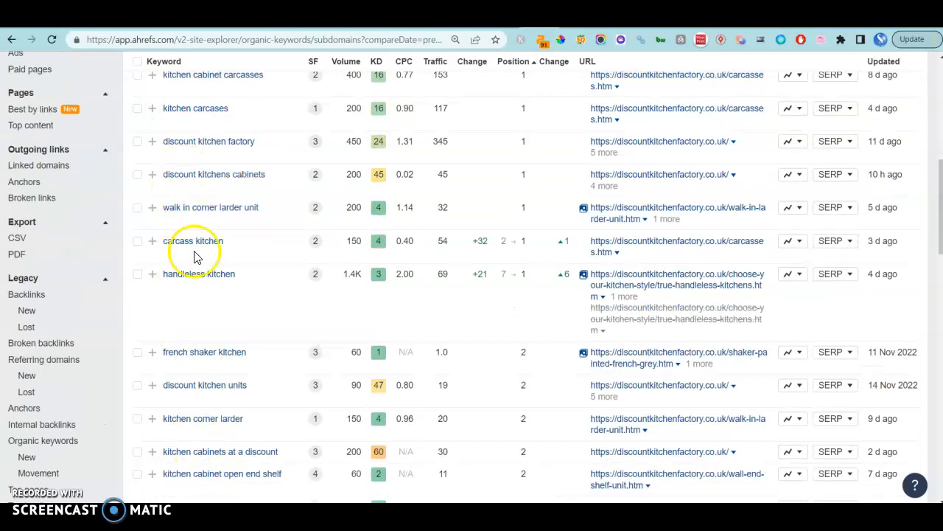
{"action": "scroll", "scroll_direction": "down", "scroll_amount": 3}
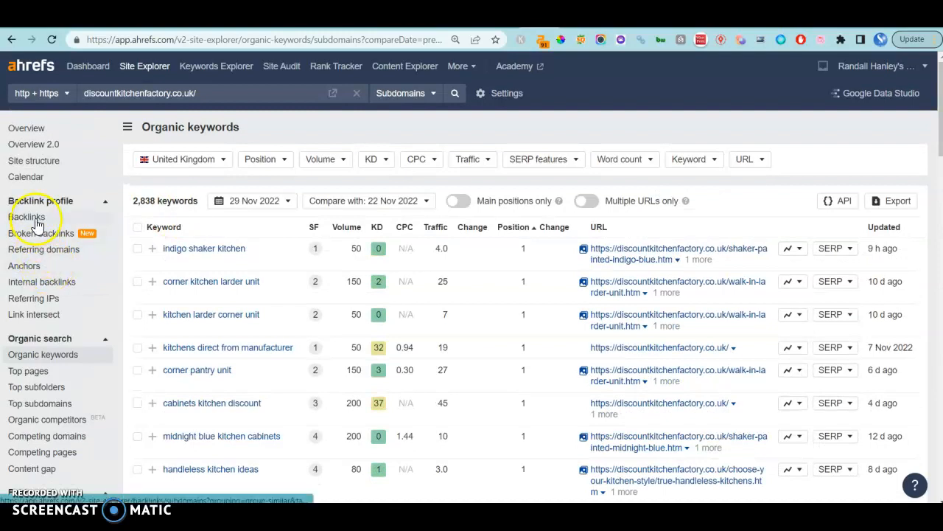
Scroll through page 2 of dreamdoors.co.uk's referring domains report
{"action": "left_click", "coordinate": [44, 249]}
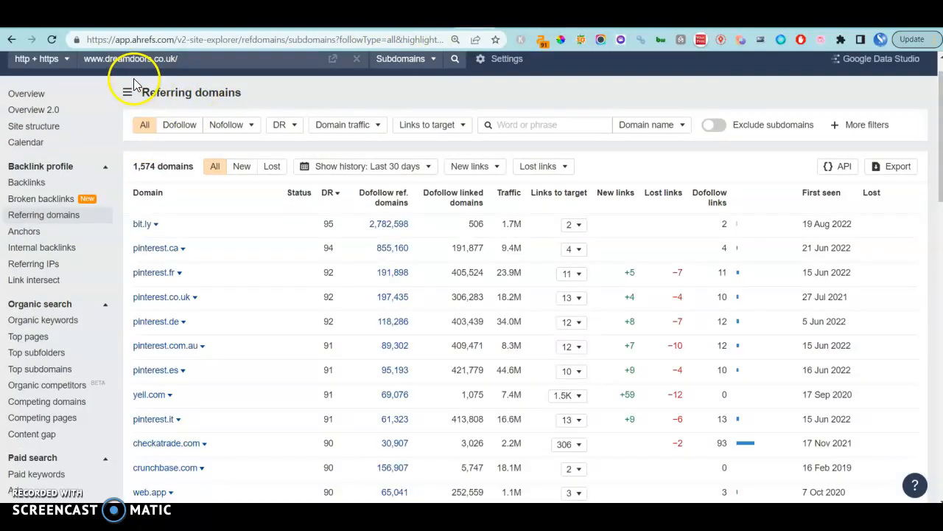
{"action": "scroll", "scroll_direction": "down", "scroll_amount": 3}
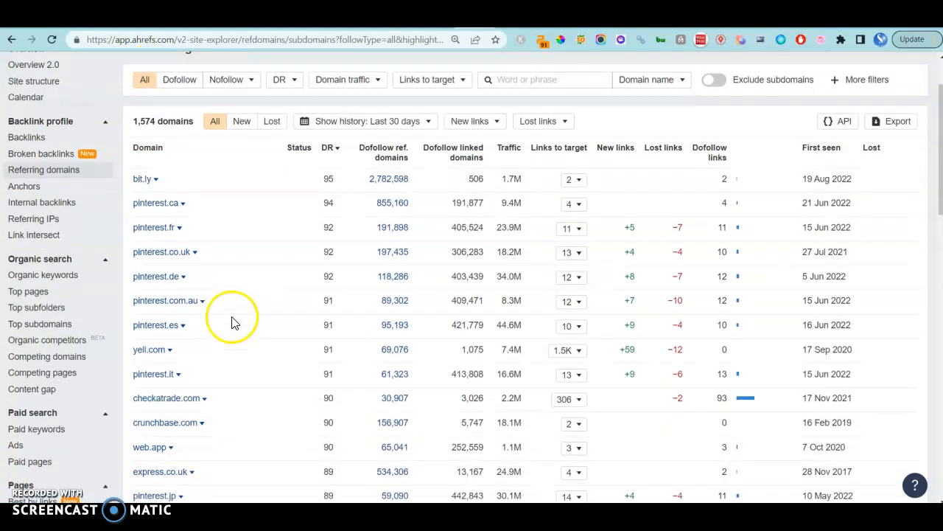
{"action": "scroll", "scroll_direction": "down", "scroll_amount": 3}
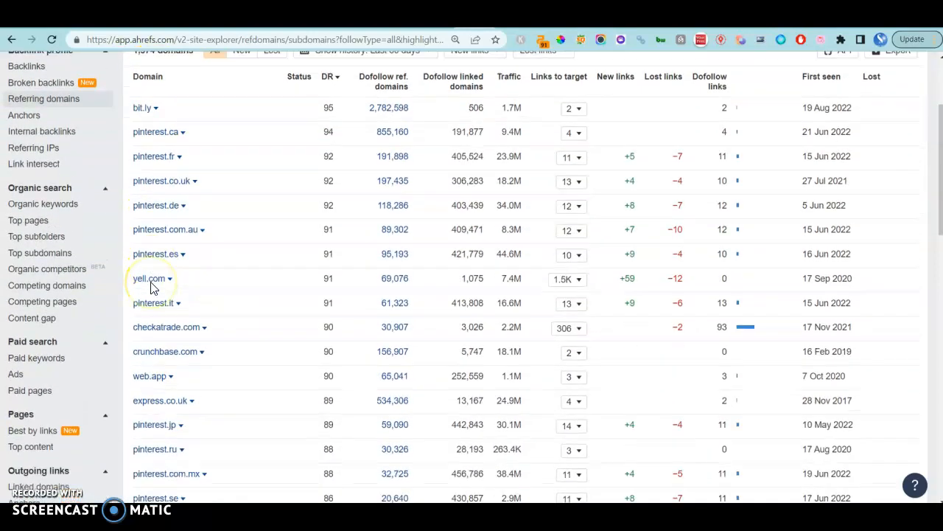
{"action": "scroll", "scroll_direction": "down", "scroll_amount": 3}
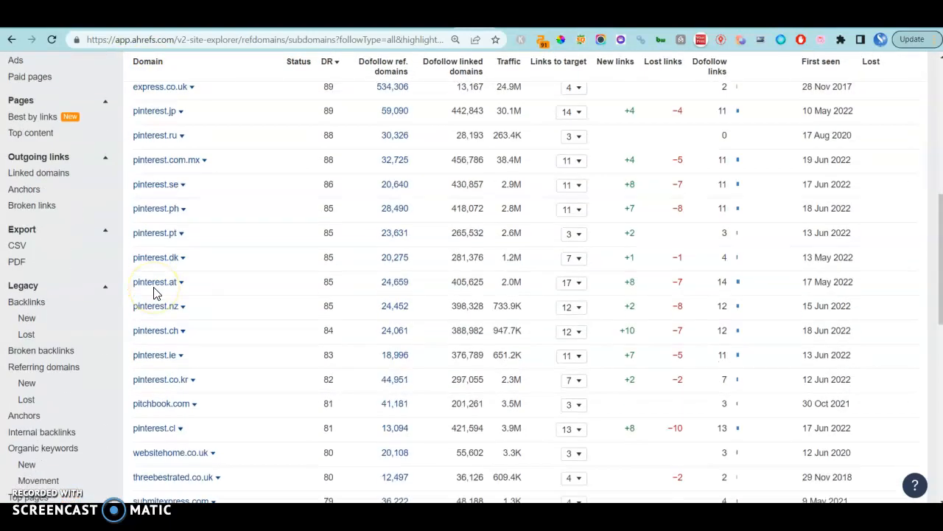
{"action": "scroll", "scroll_direction": "down", "scroll_amount": 3}
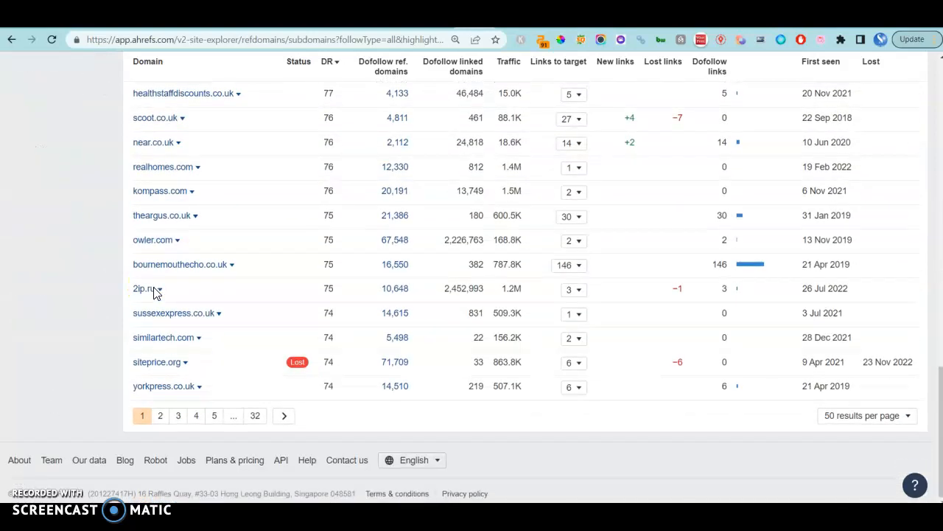
{"action": "mouse_move", "coordinate": [228, 293]}
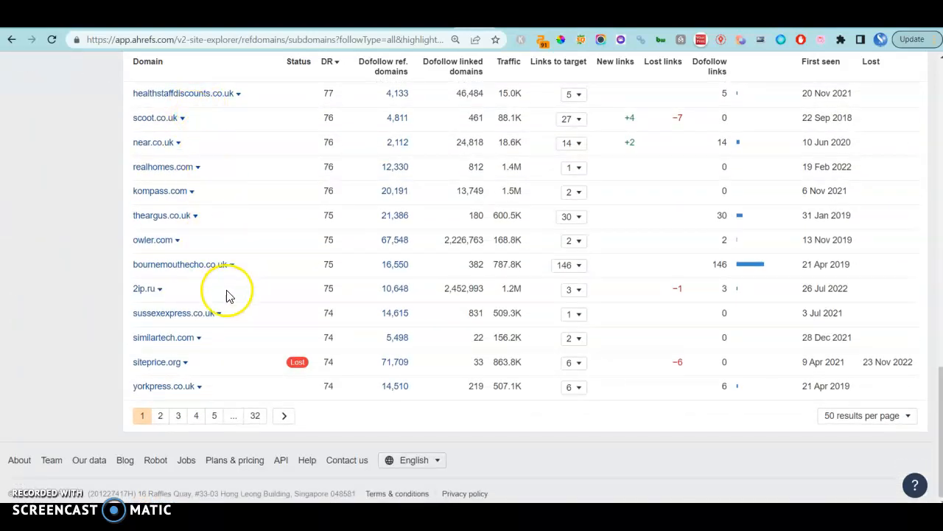
{"action": "mouse_move", "coordinate": [253, 278]}
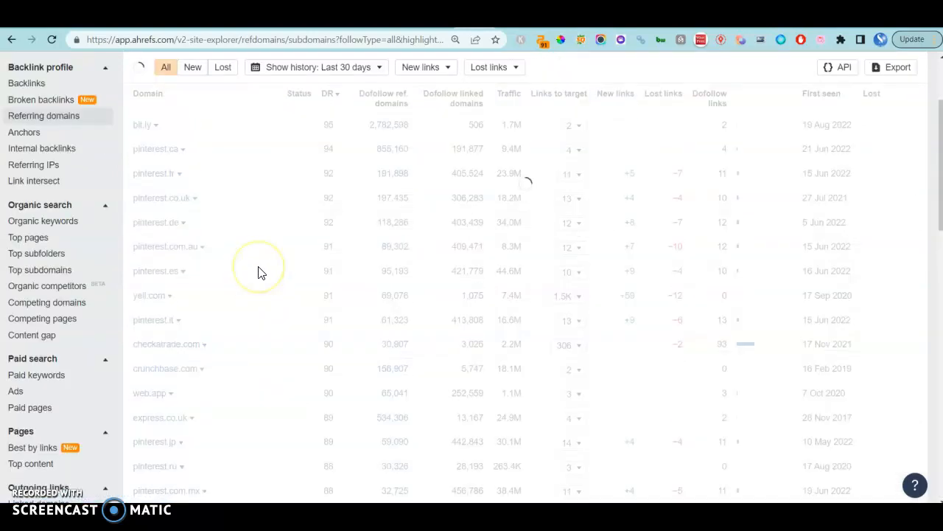
Look over the client site's referring domains sorted by DR, led by bing.com
{"action": "scroll", "scroll_direction": "down", "scroll_amount": 3}
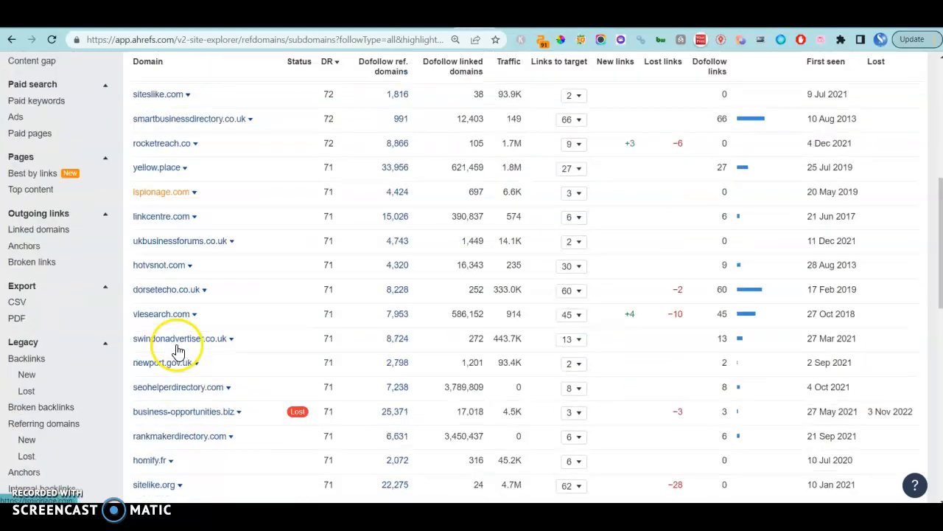
{"action": "scroll", "scroll_direction": "down", "scroll_amount": 3}
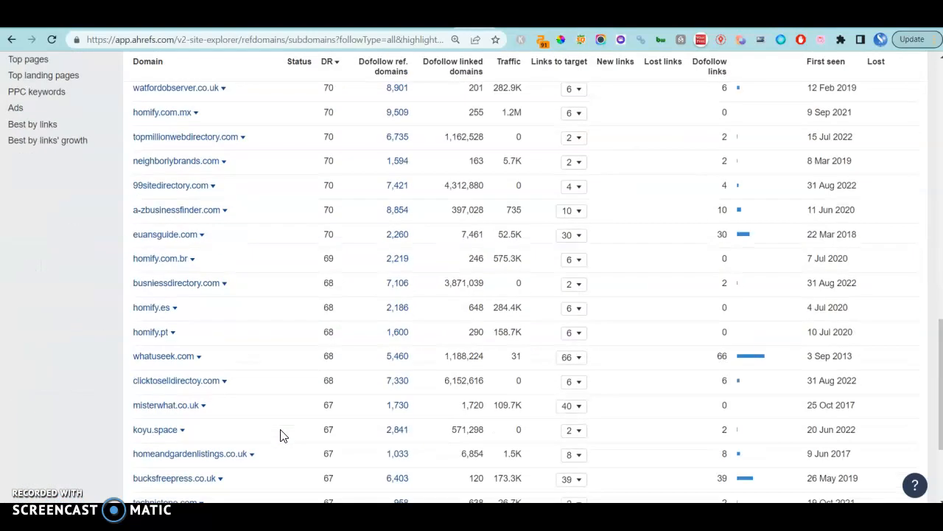
{"action": "scroll", "scroll_direction": "down", "scroll_amount": 3}
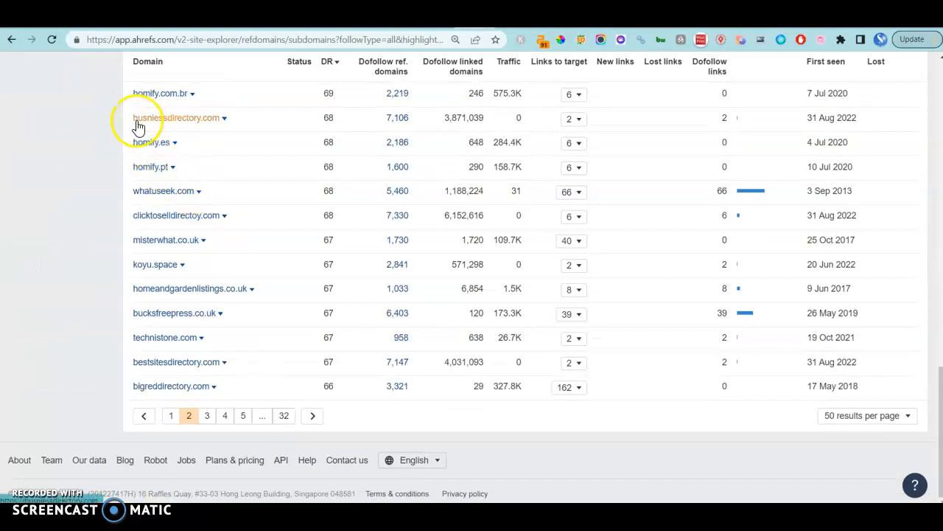
{"action": "mouse_move", "coordinate": [224, 126]}
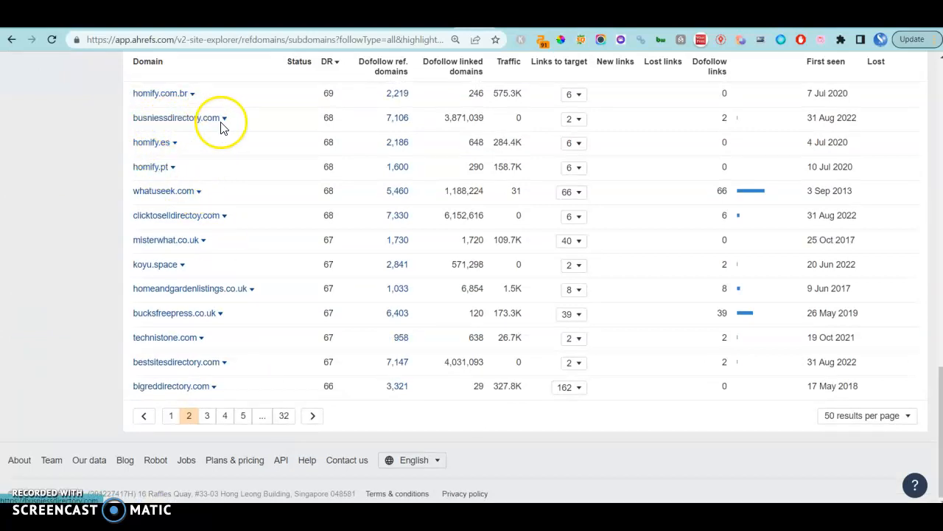
{"action": "mouse_move", "coordinate": [245, 280]}
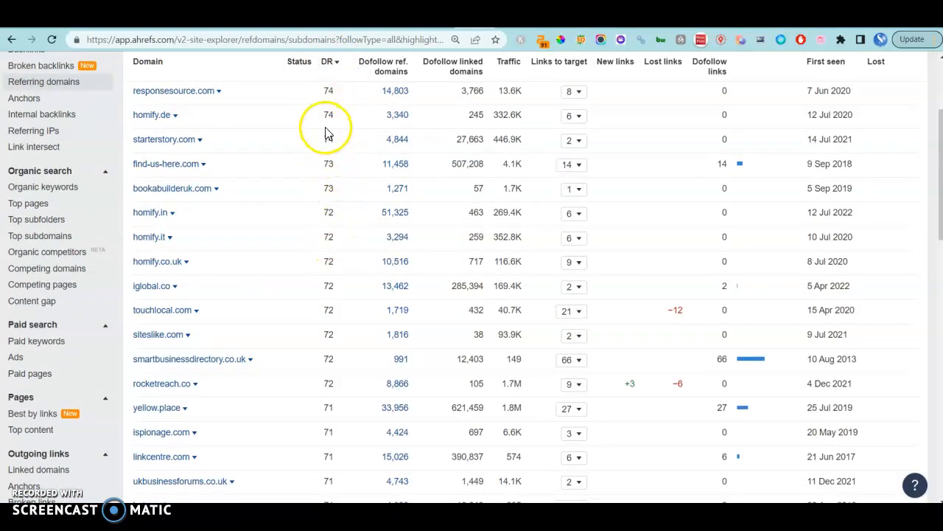
{"action": "scroll", "scroll_direction": "down", "scroll_amount": 3}
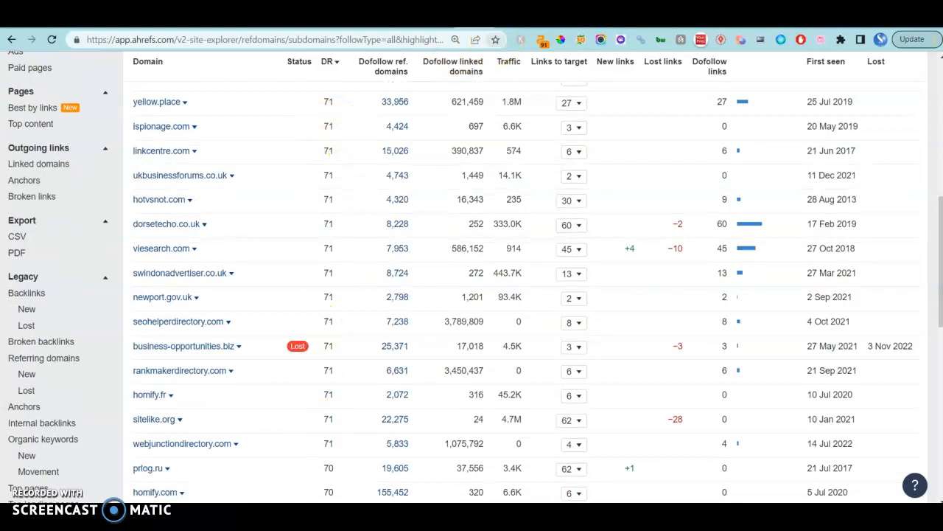
{"action": "mouse_move", "coordinate": [573, 100]}
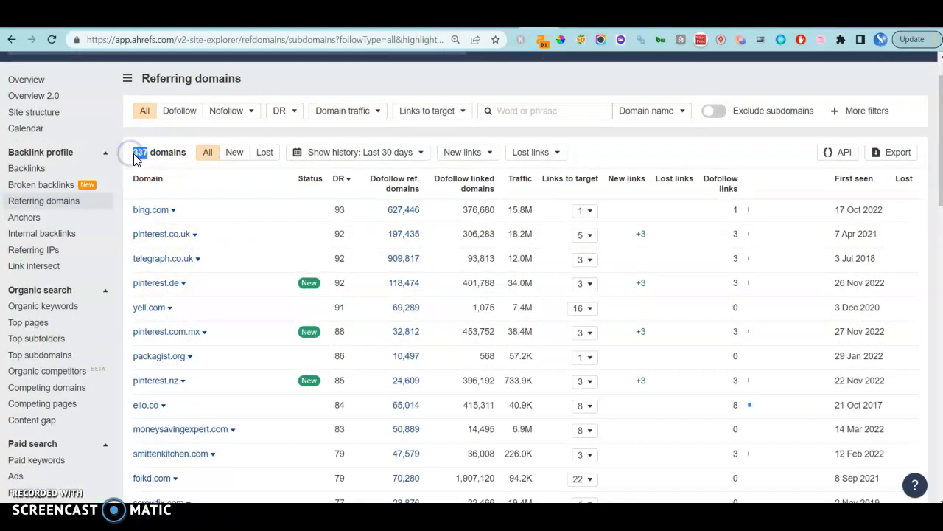
Sort the kitchen site's referring domains by DR ascending so the lowest-rated domains lead the list
{"action": "scroll", "scroll_direction": "down", "scroll_amount": 3}
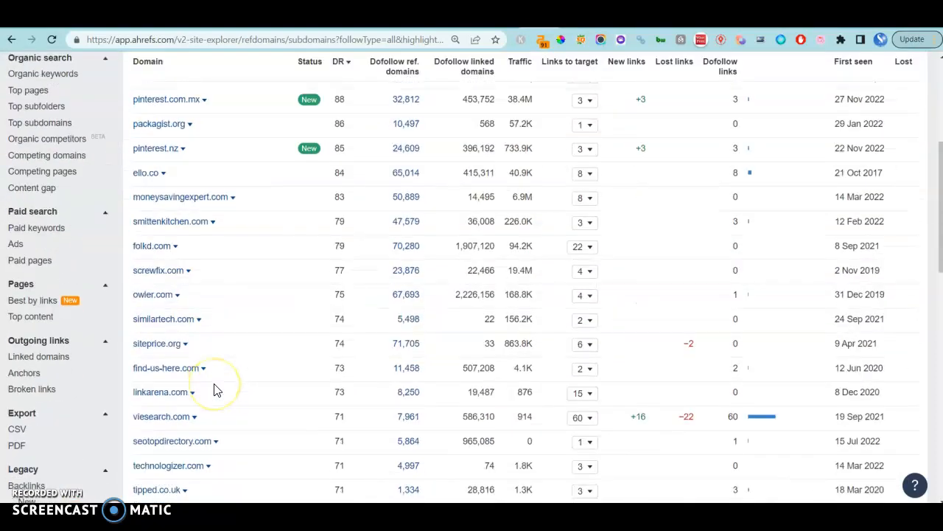
{"action": "scroll", "scroll_direction": "down", "scroll_amount": 3}
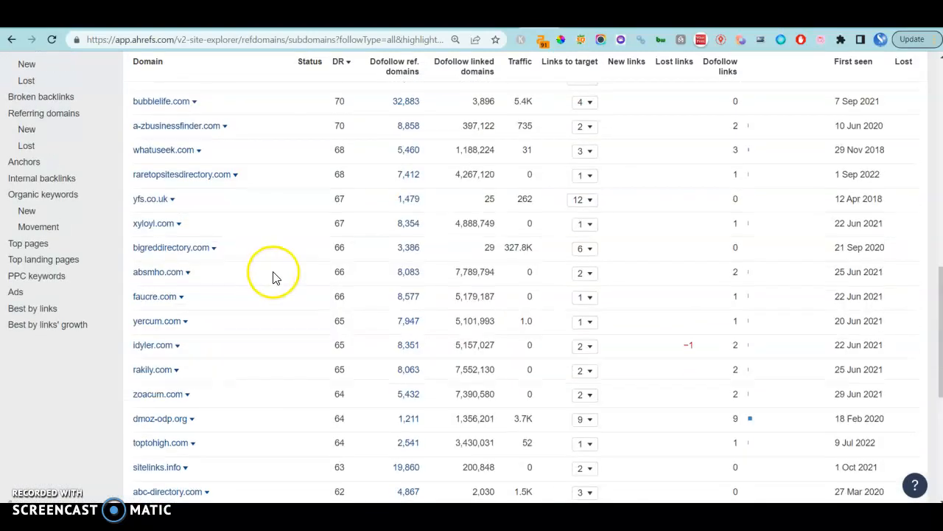
{"action": "left_click", "coordinate": [341, 65]}
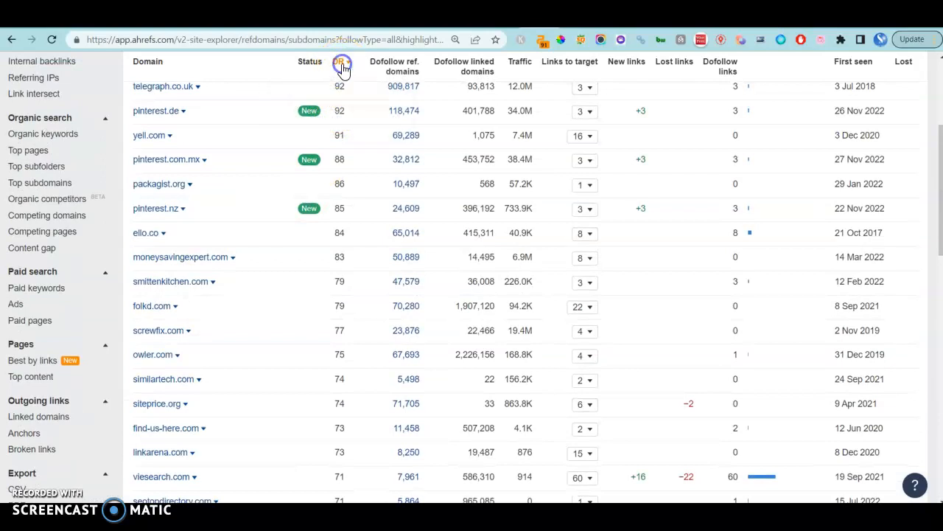
{"action": "left_click", "coordinate": [339, 66]}
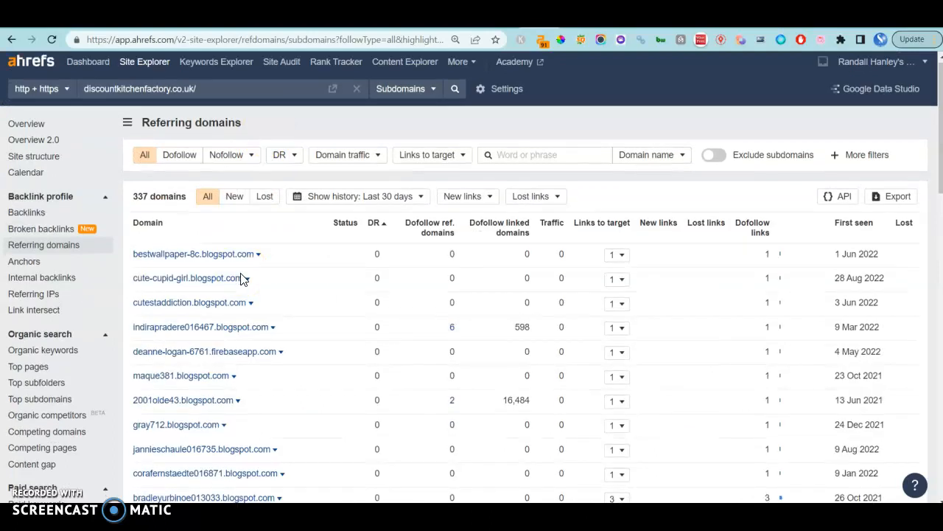
{"action": "scroll", "scroll_direction": "down", "scroll_amount": 3}
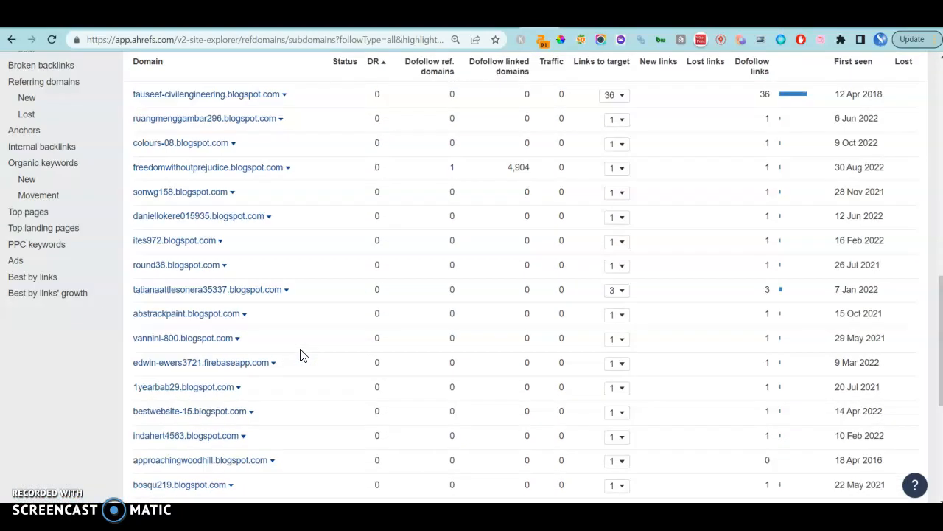
{"action": "scroll", "scroll_direction": "down", "scroll_amount": 3}
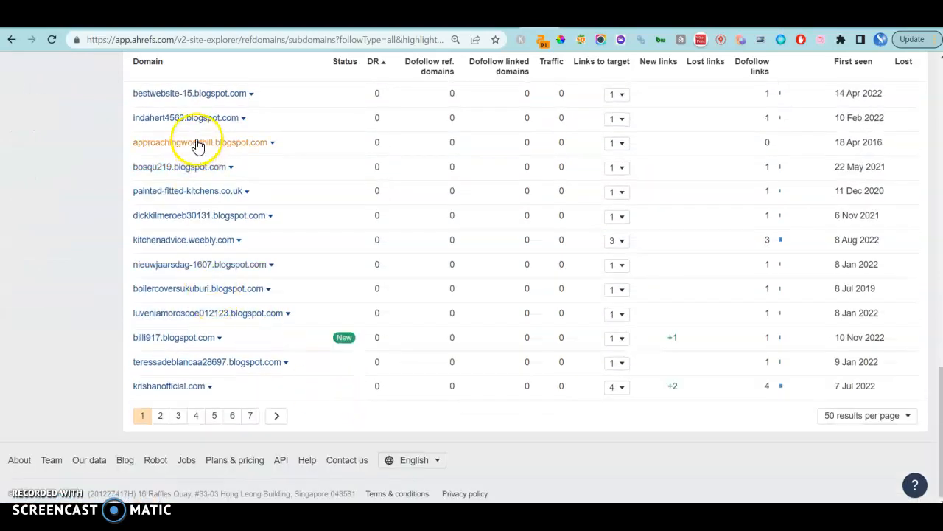
{"action": "mouse_move", "coordinate": [210, 376]}
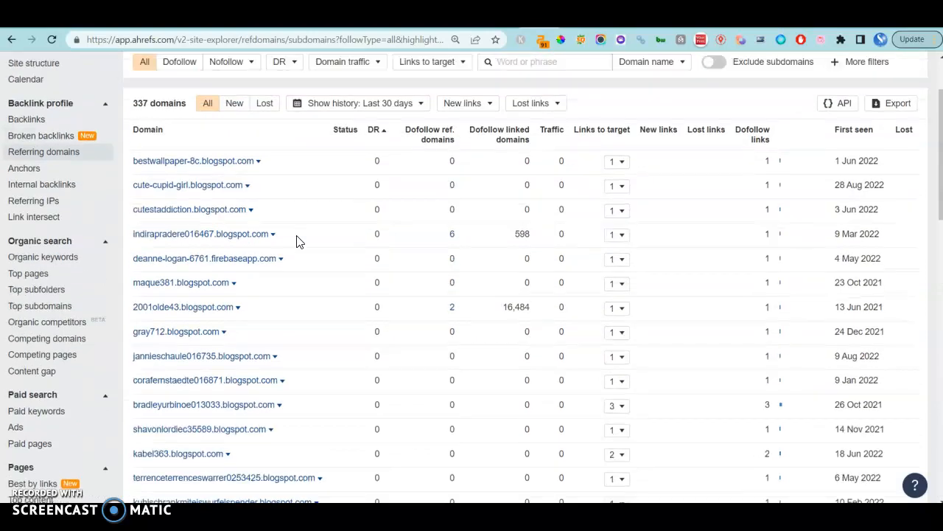
{"action": "scroll", "scroll_direction": "down", "scroll_amount": 3}
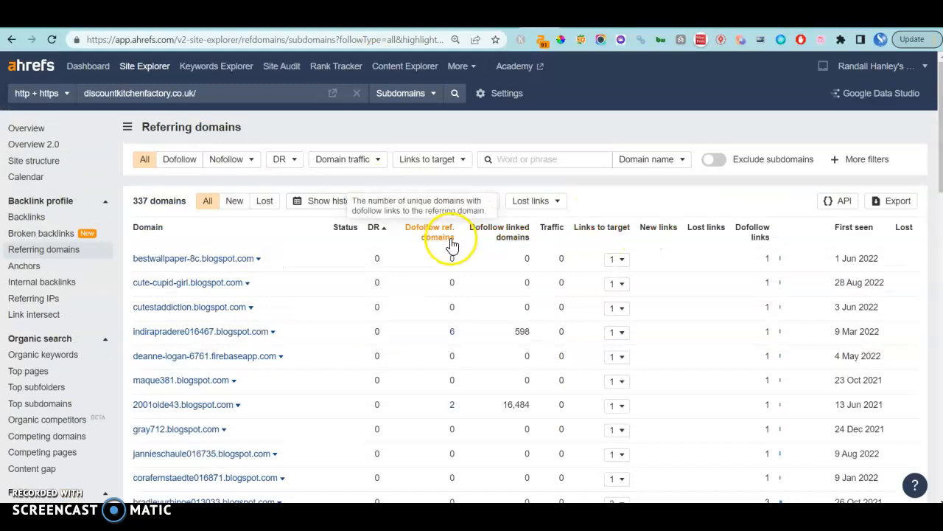
Move to the second page of the referring domains results and scan its entries
{"action": "left_click", "coordinate": [327, 200]}
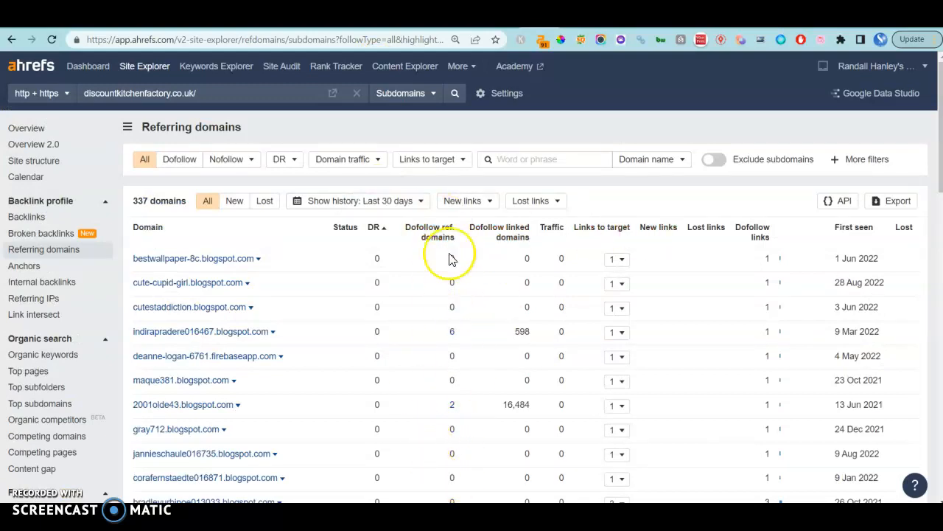
{"action": "scroll", "scroll_direction": "down", "scroll_amount": 3}
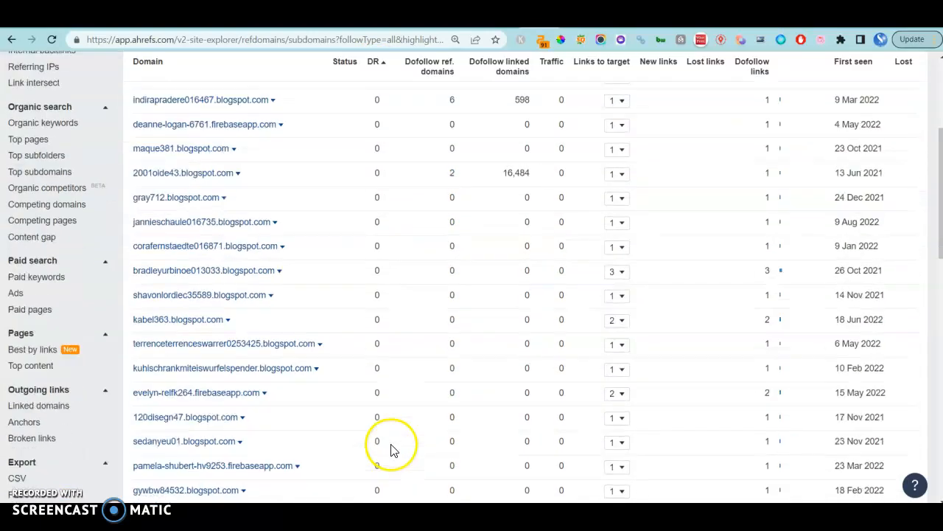
{"action": "mouse_move", "coordinate": [560, 221]}
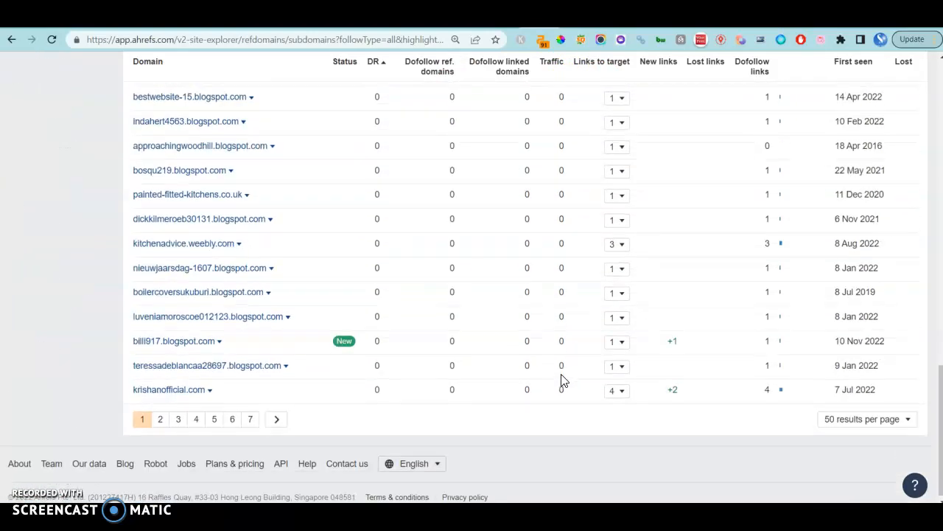
{"action": "left_click", "coordinate": [159, 419]}
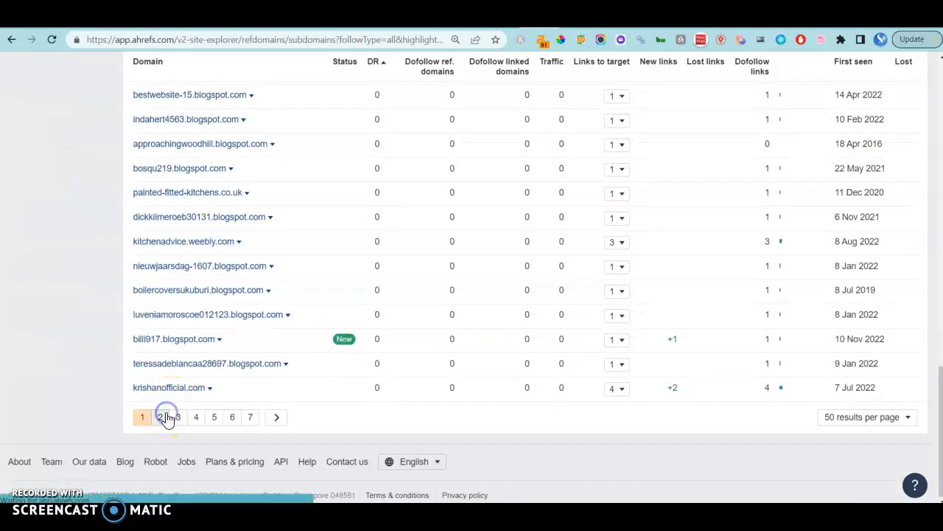
{"action": "left_click", "coordinate": [166, 417]}
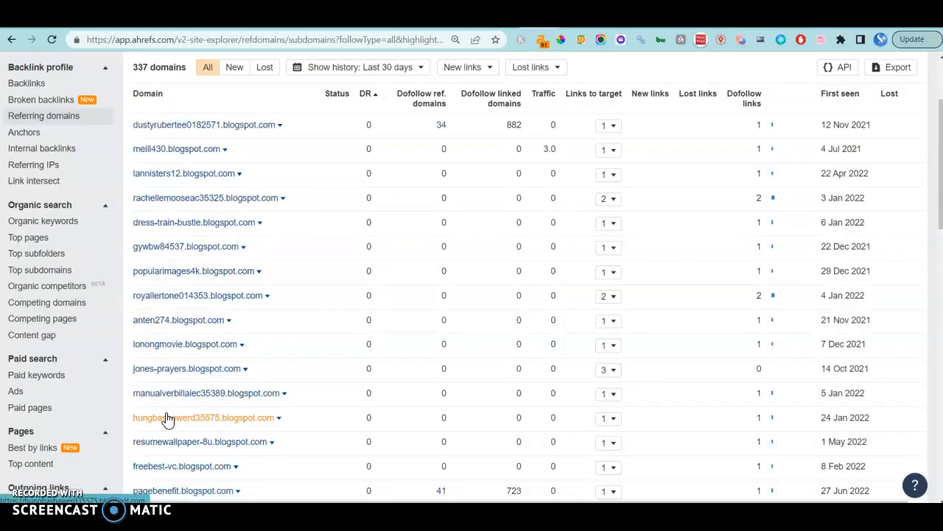
{"action": "scroll", "scroll_direction": "down", "scroll_amount": 3}
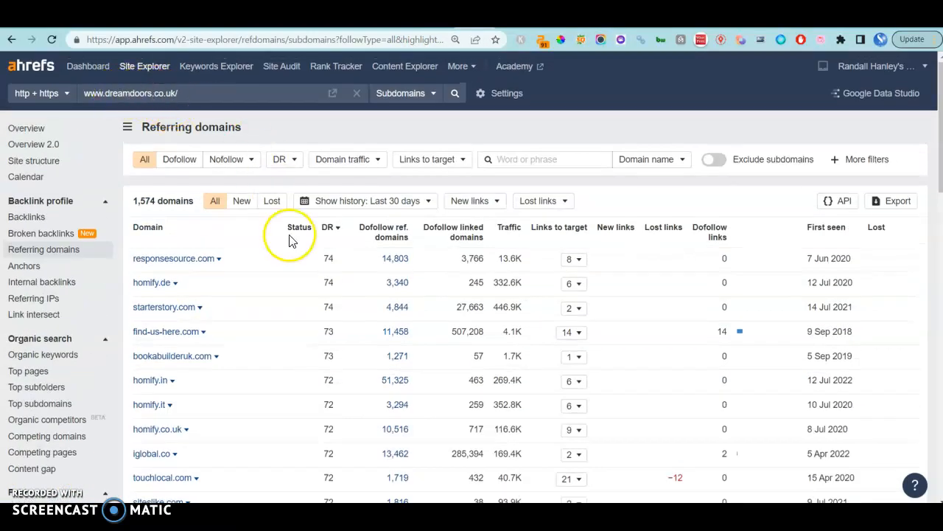
Scroll through dreamdoors.co.uk's 1,574 referring domains, led by responsesource.com and homify.de
{"action": "scroll", "scroll_direction": "down", "scroll_amount": 3}
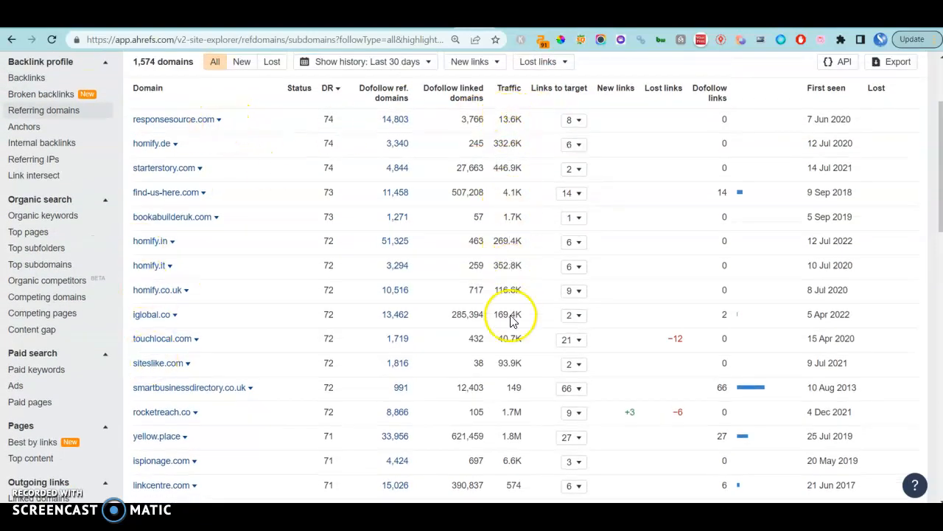
{"action": "scroll", "scroll_direction": "down", "scroll_amount": 3}
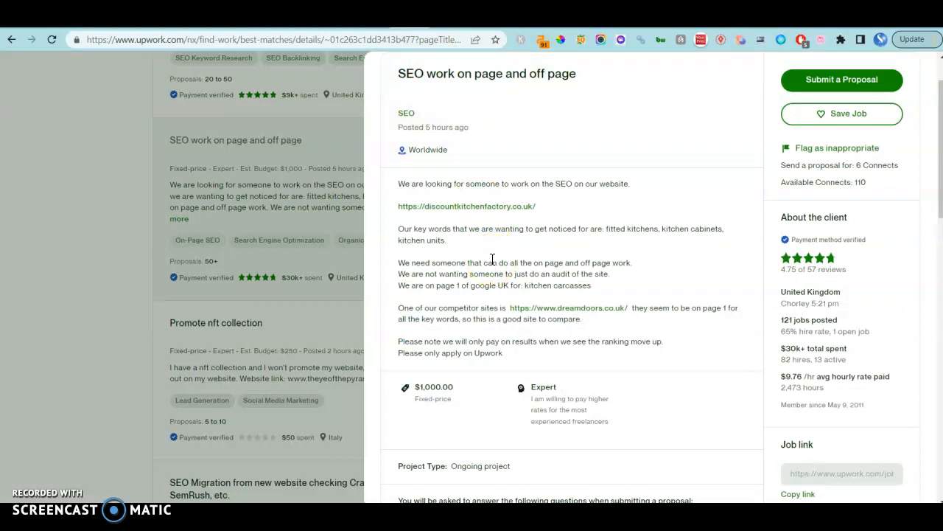
{"action": "mouse_move", "coordinate": [490, 298]}
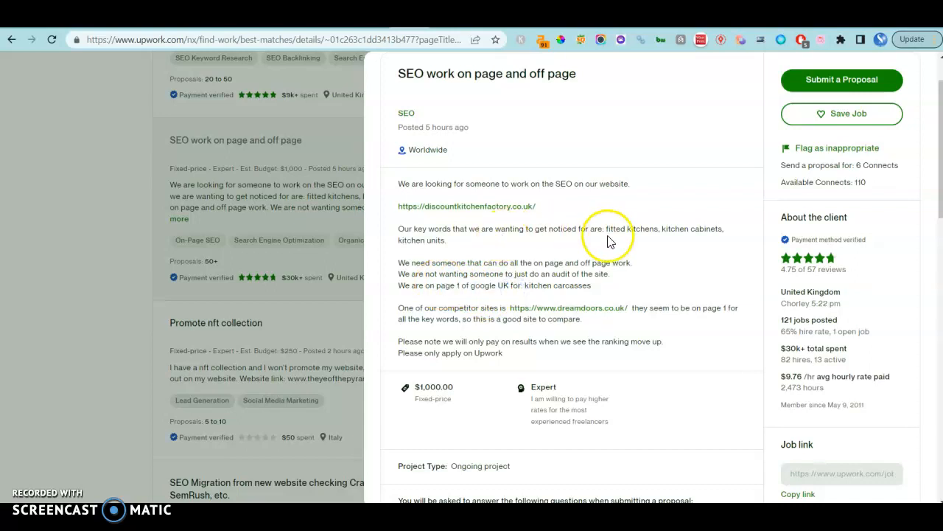
Highlight the target keywords fitted kitchens, kitchen cabinets, kitchen units in the job post
{"action": "left_click_drag", "start_coordinate": [607, 228], "coordinate": [448, 240]}
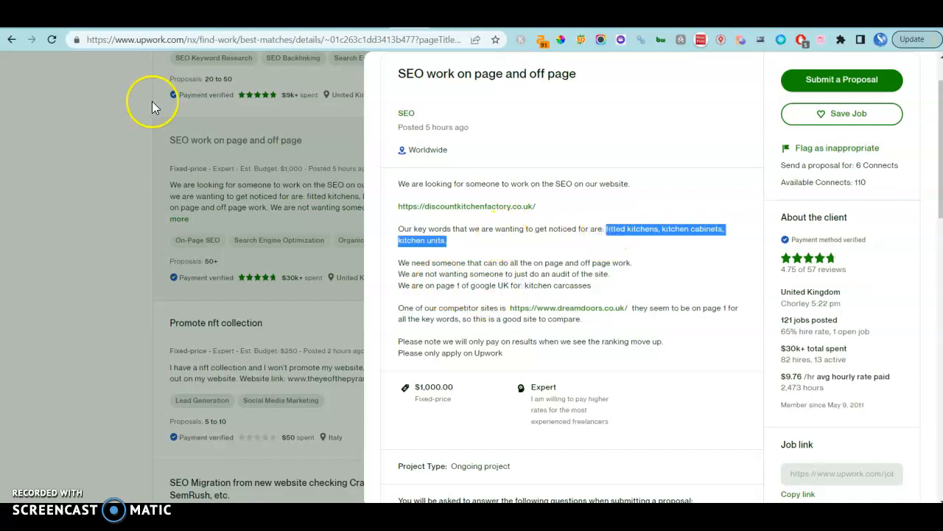
{"action": "mouse_move", "coordinate": [453, 164]}
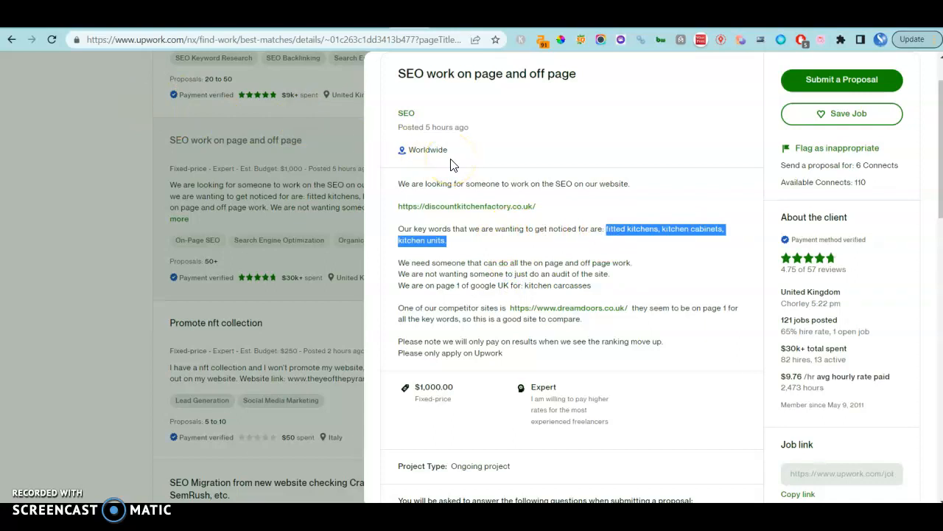